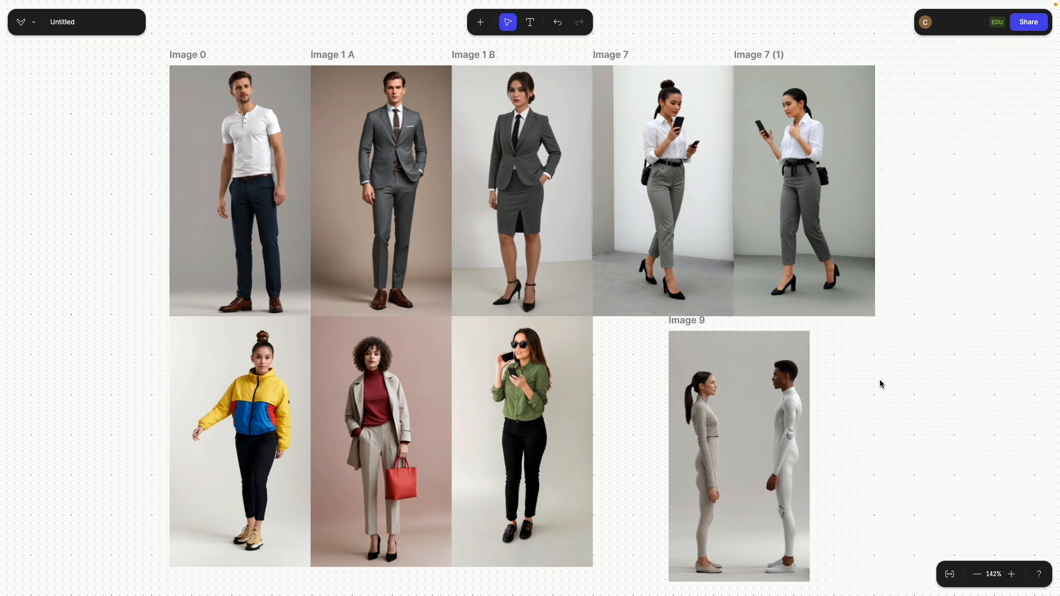
mouse_move(887, 386)
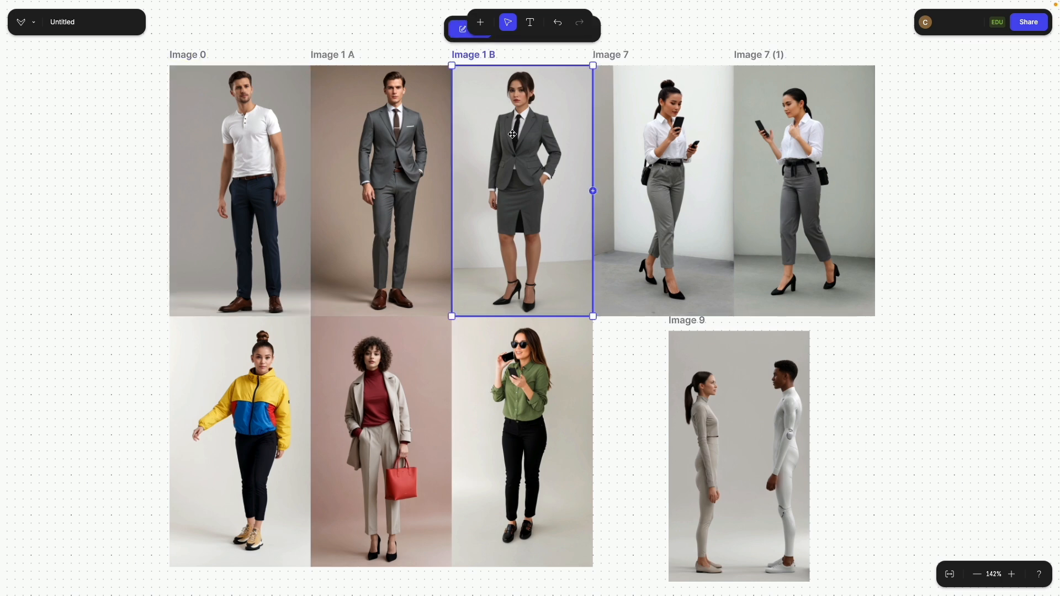
- Open Image 1 B of the woman in a gray suit and bring up its export format options
double_click(521, 191)
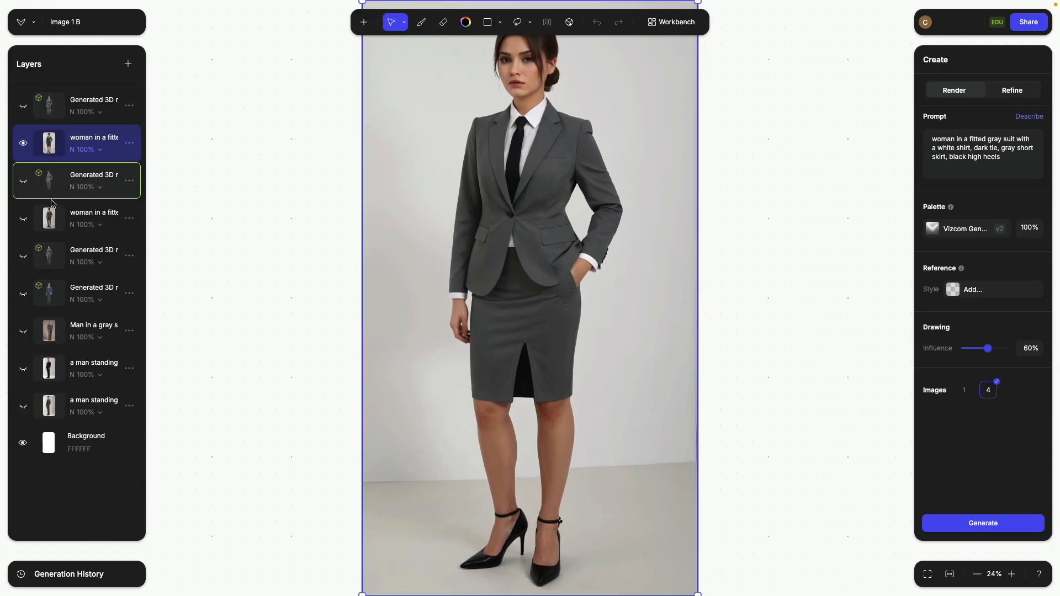
left_click(76, 218)
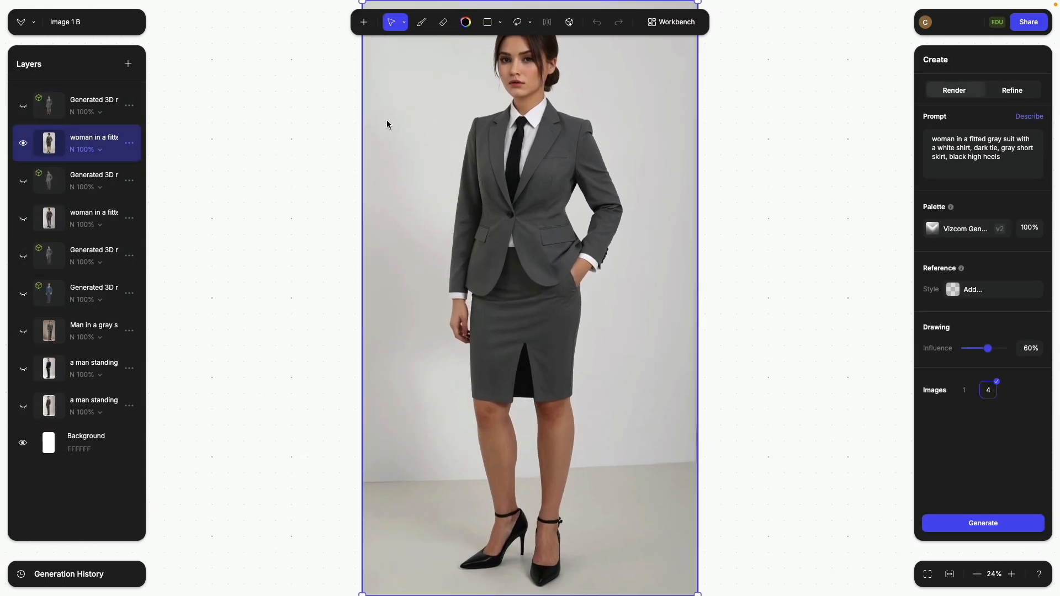
left_click(1028, 22)
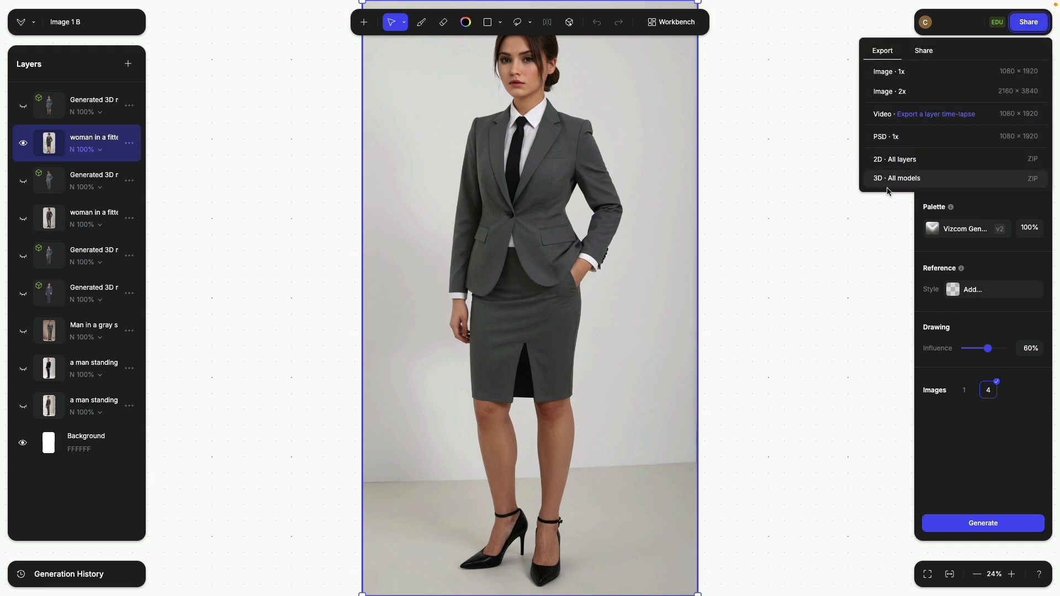
mouse_move(895, 177)
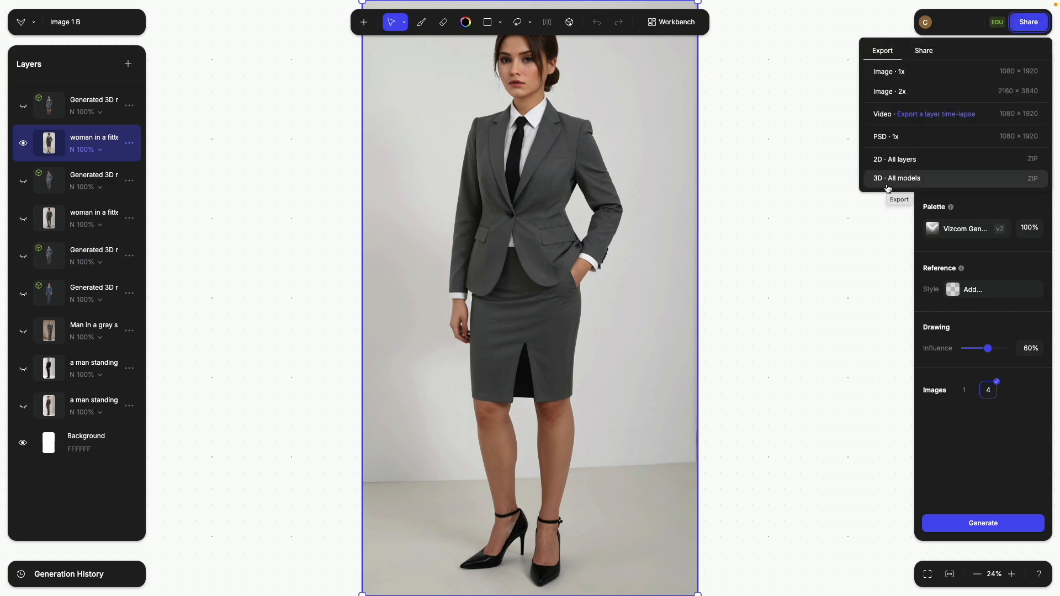
mouse_move(899, 182)
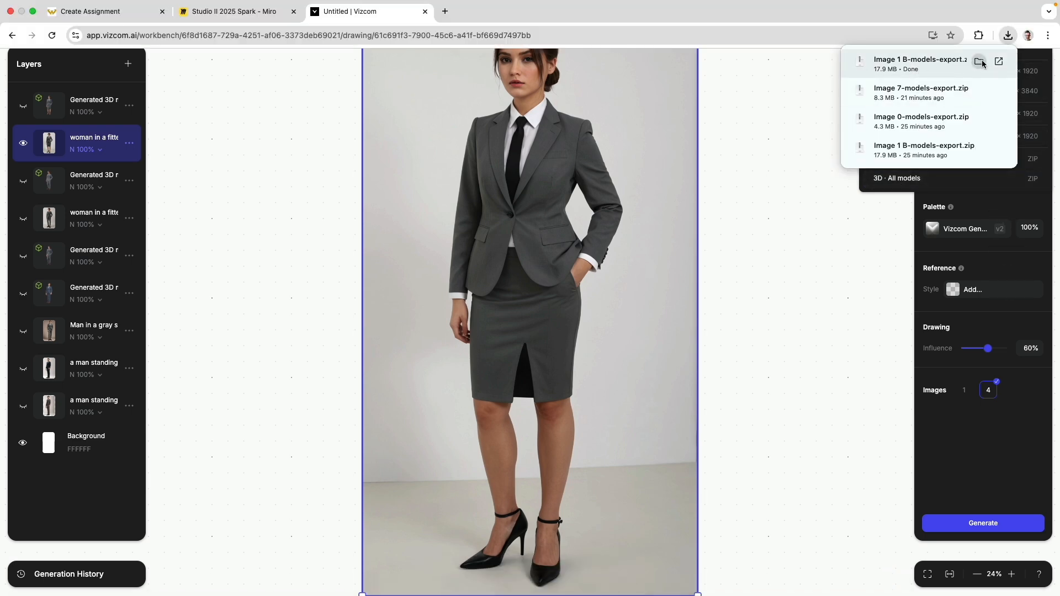
mouse_move(979, 61)
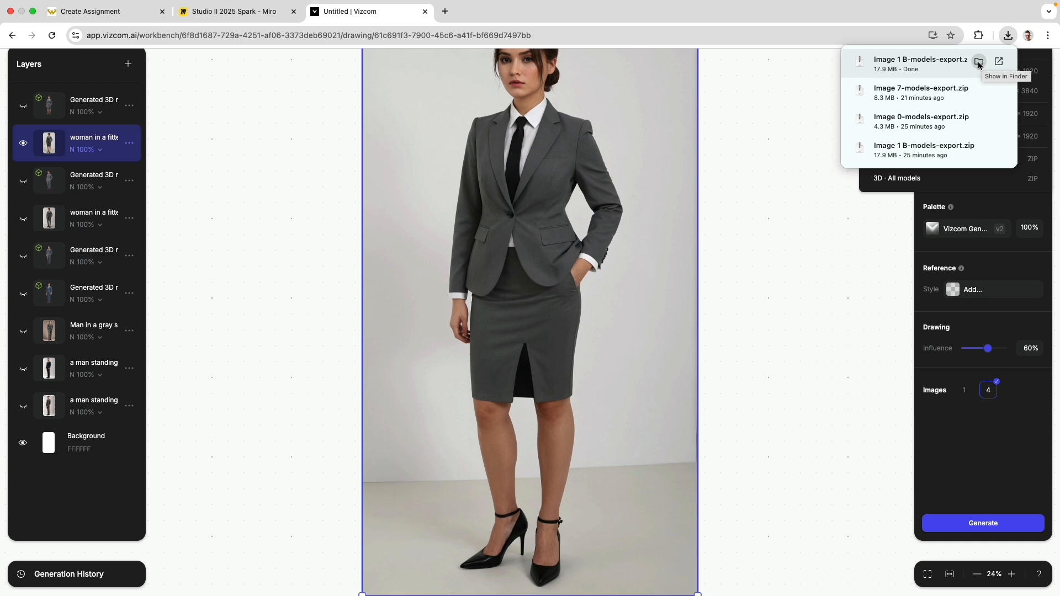
- Reveal the downloaded zip in Downloads and expand the export folder listing four glb files
left_click(978, 61)
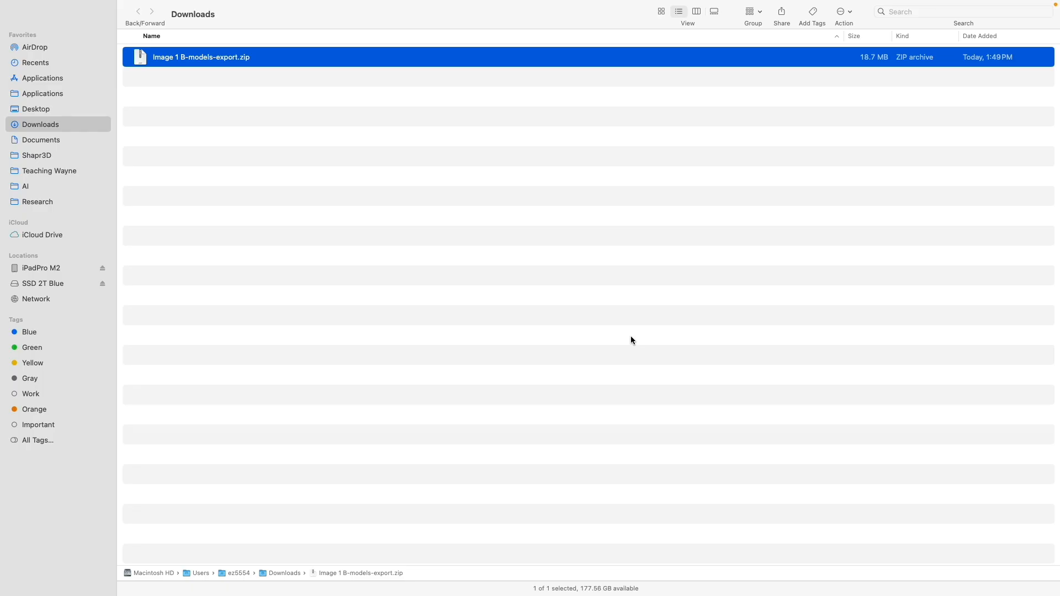
mouse_move(113, 83)
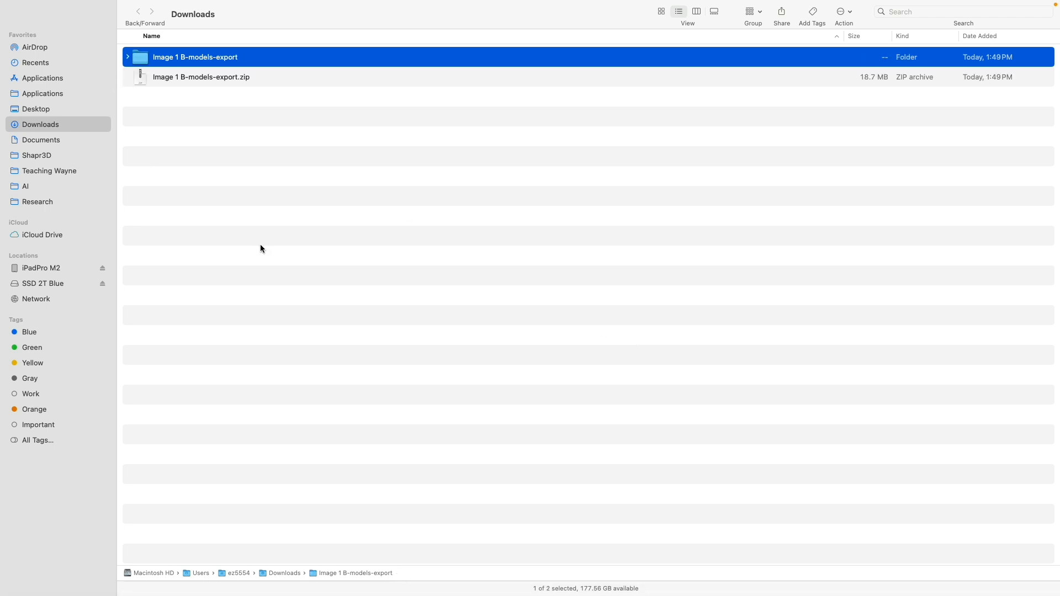
left_click(128, 57)
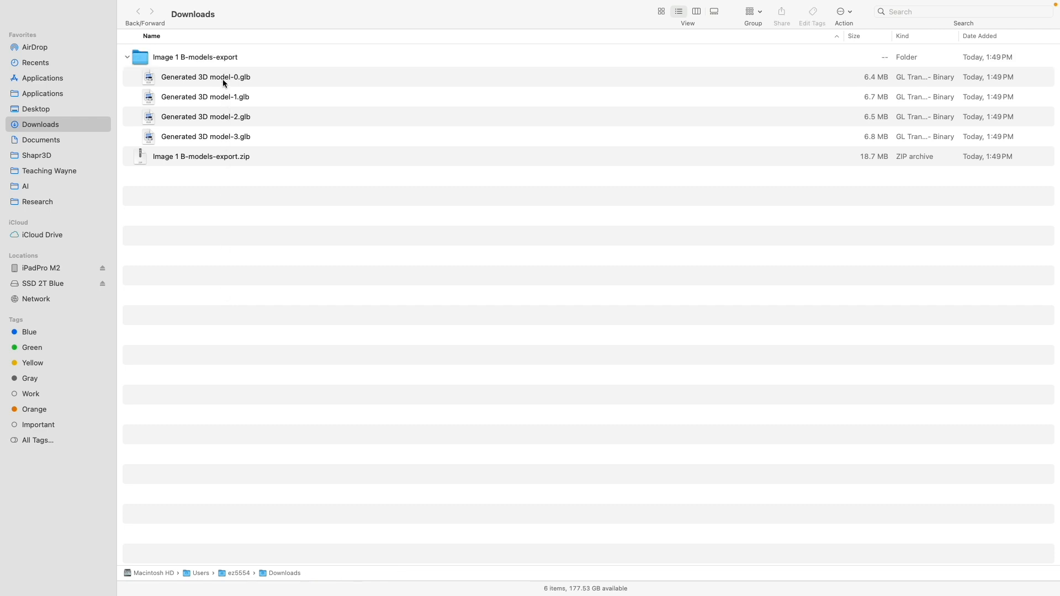
mouse_move(221, 146)
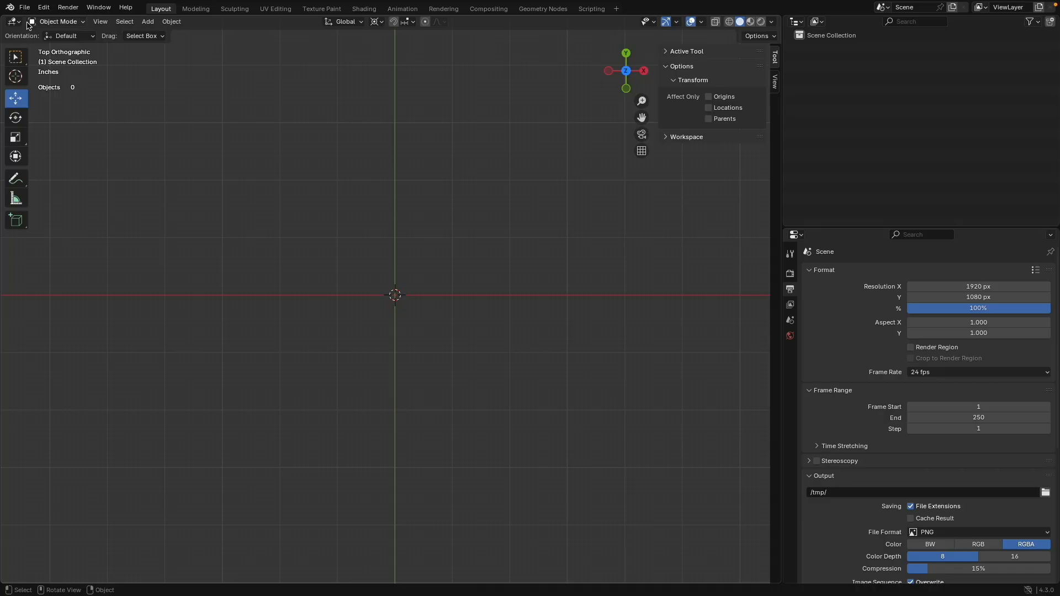
- Import Generated 3D model-3.glb from the Image 1 B export folder via glTF 2.0
left_click(24, 8)
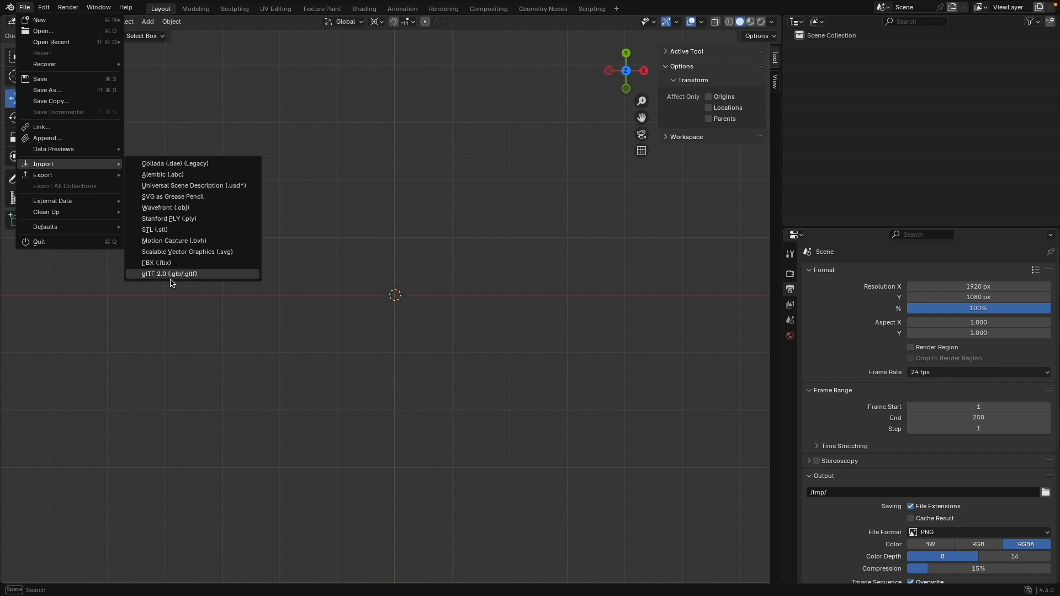
left_click(169, 272)
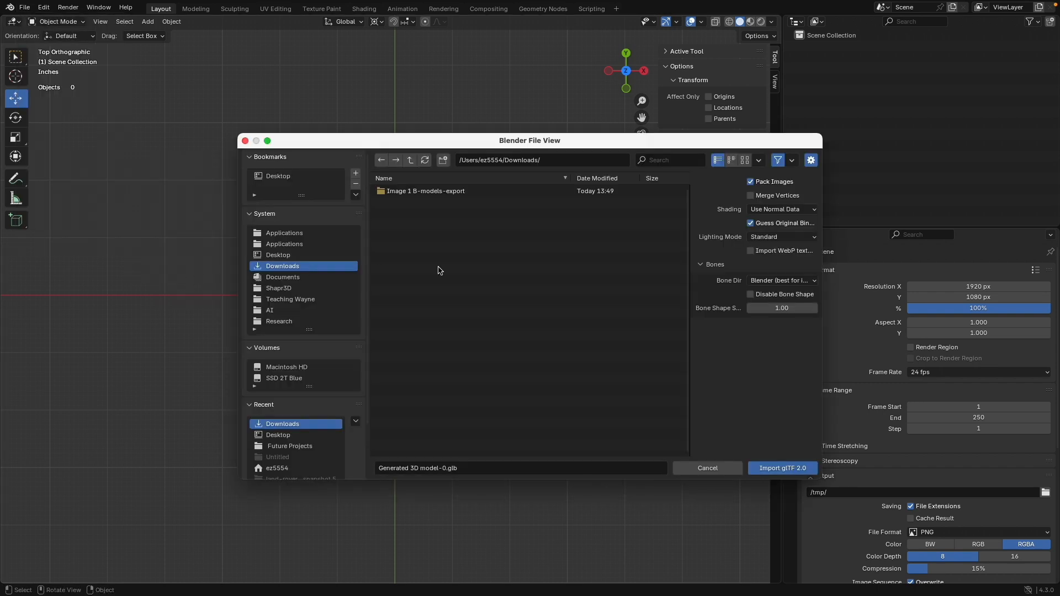
mouse_move(283, 266)
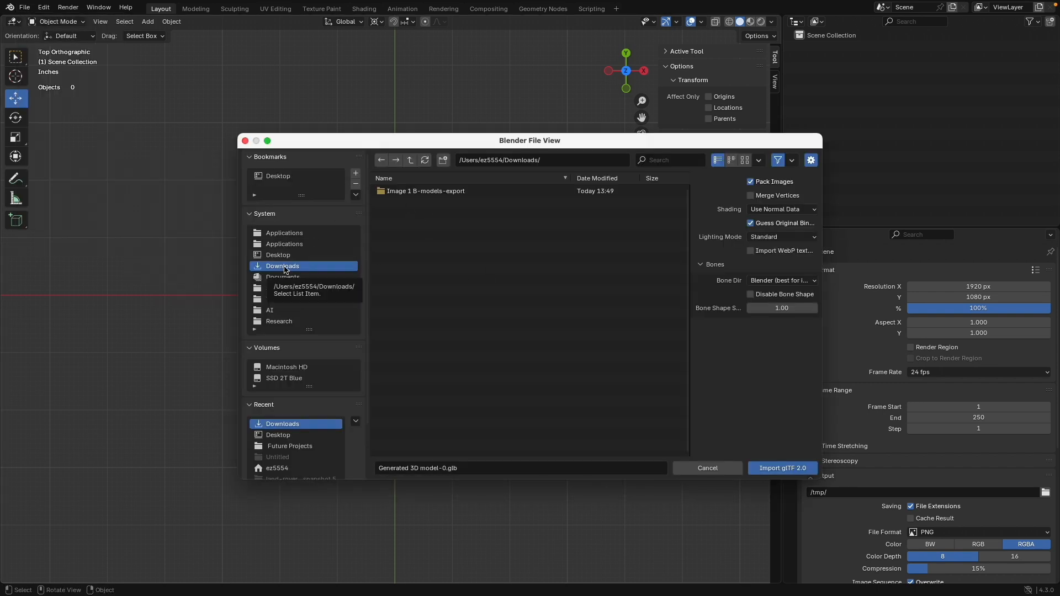
left_click(424, 191)
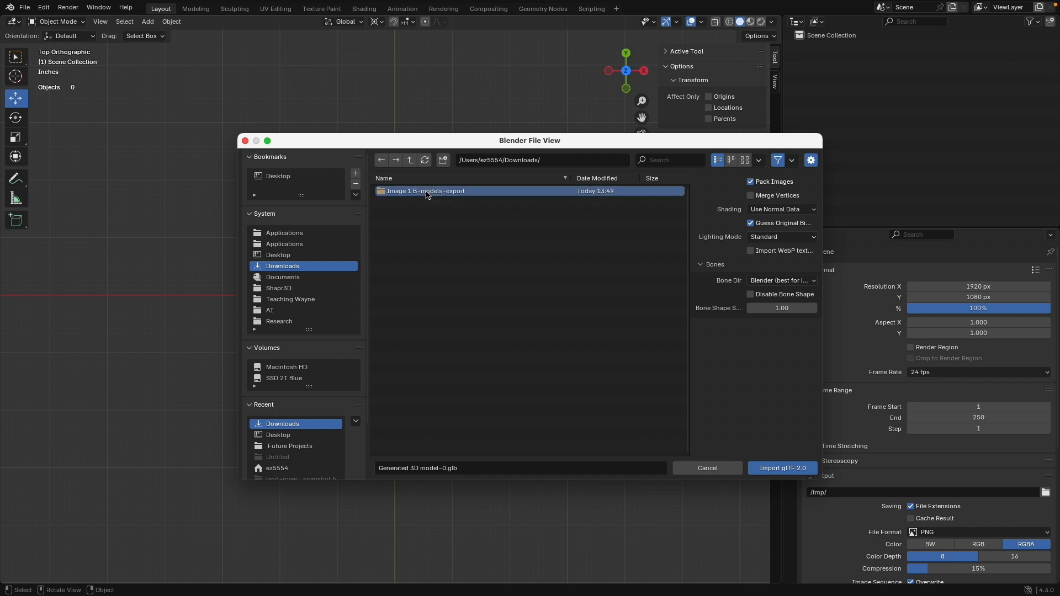
double_click(424, 191)
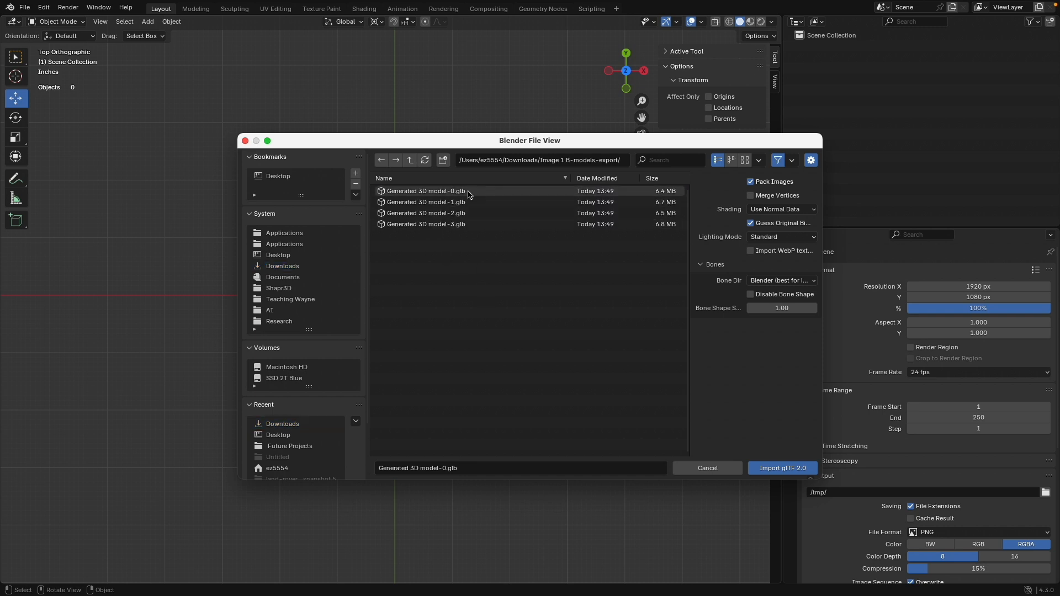
left_click(426, 224)
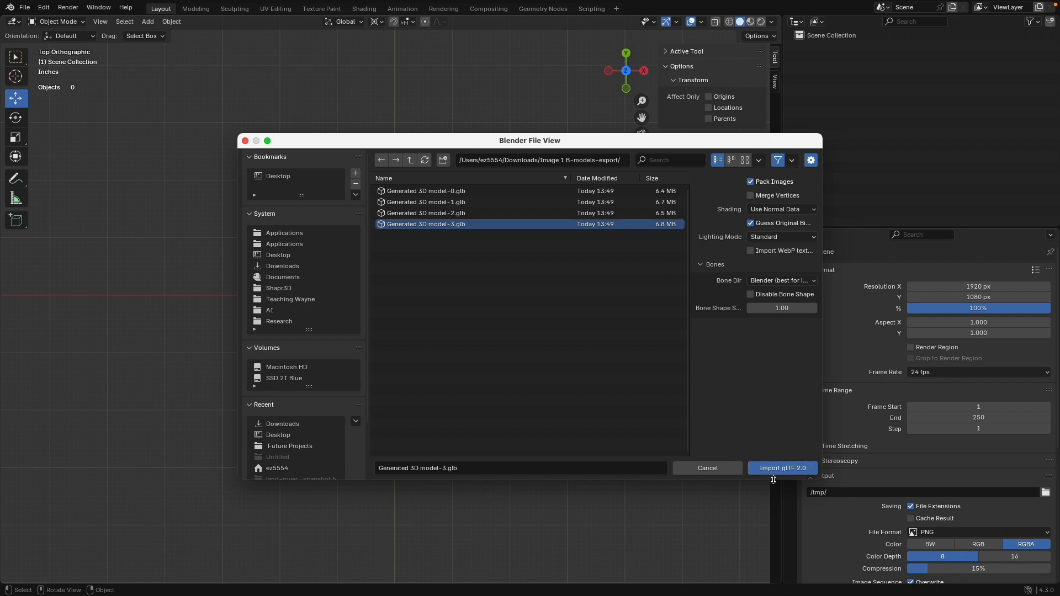
left_click(781, 468)
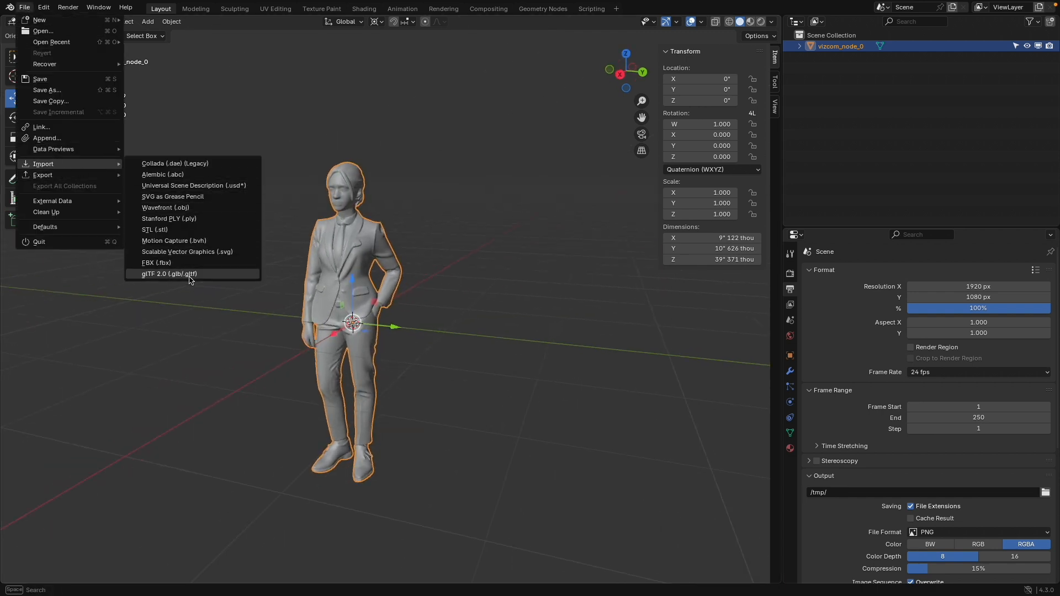
- Import Generated 3D model-0, -1 and -2.glb so all four figures stand side by side
left_click(167, 273)
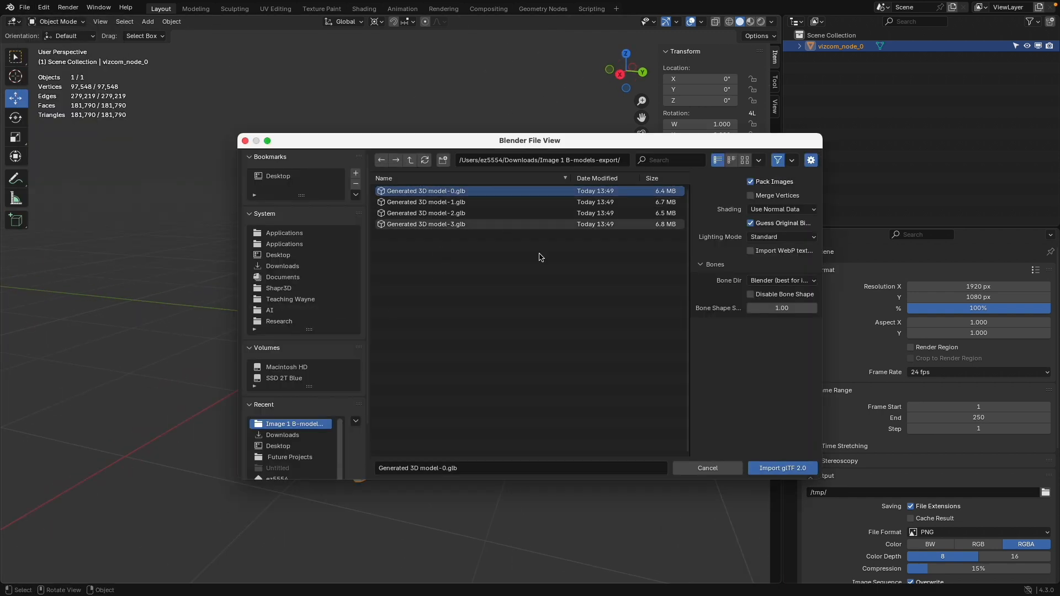
left_click(781, 468)
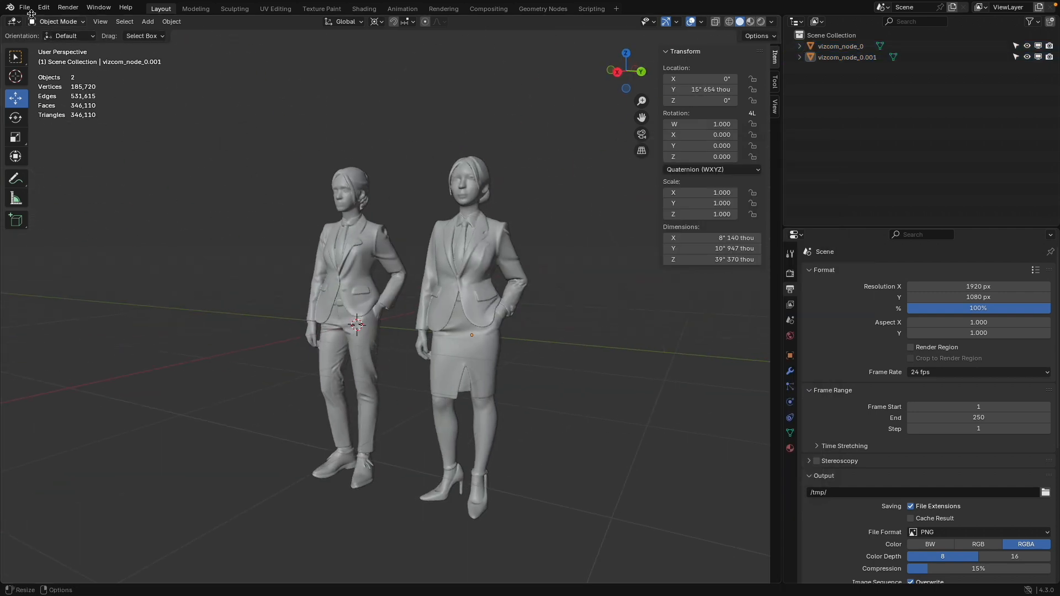
left_click(25, 8)
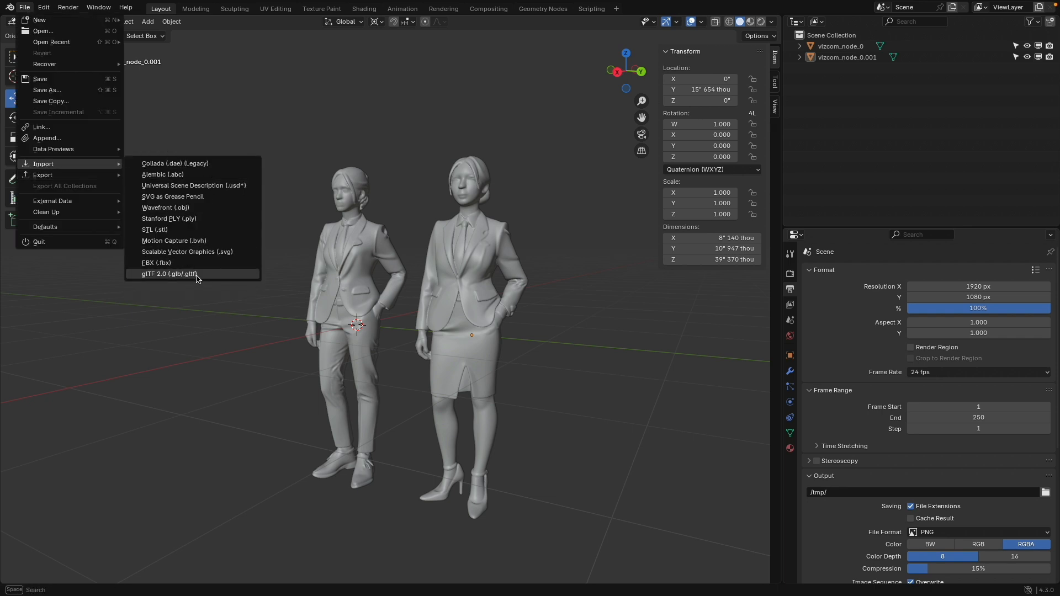
left_click(165, 272)
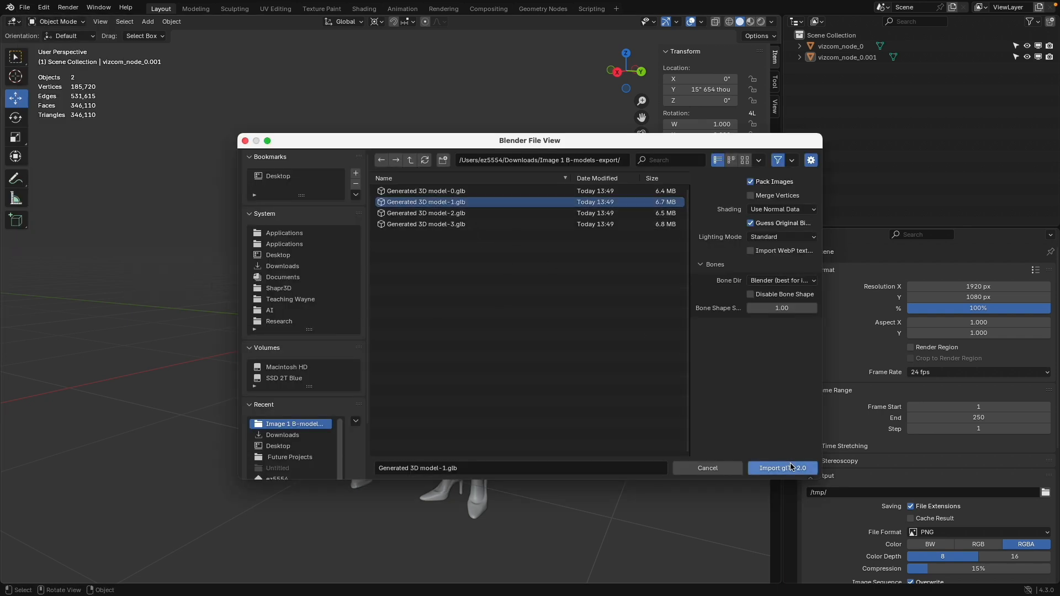
left_click(781, 468)
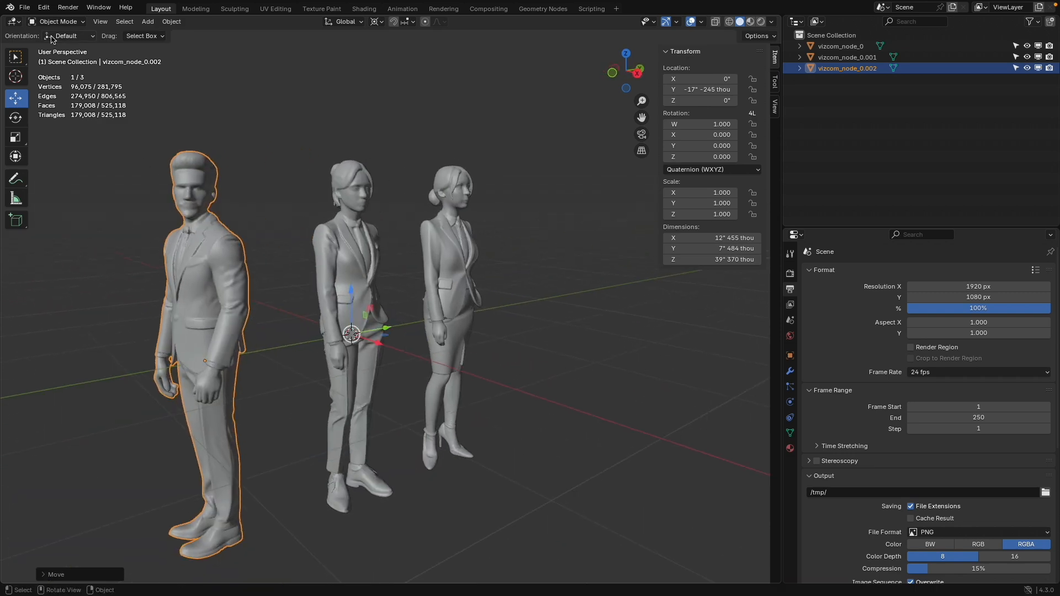
left_click(23, 6)
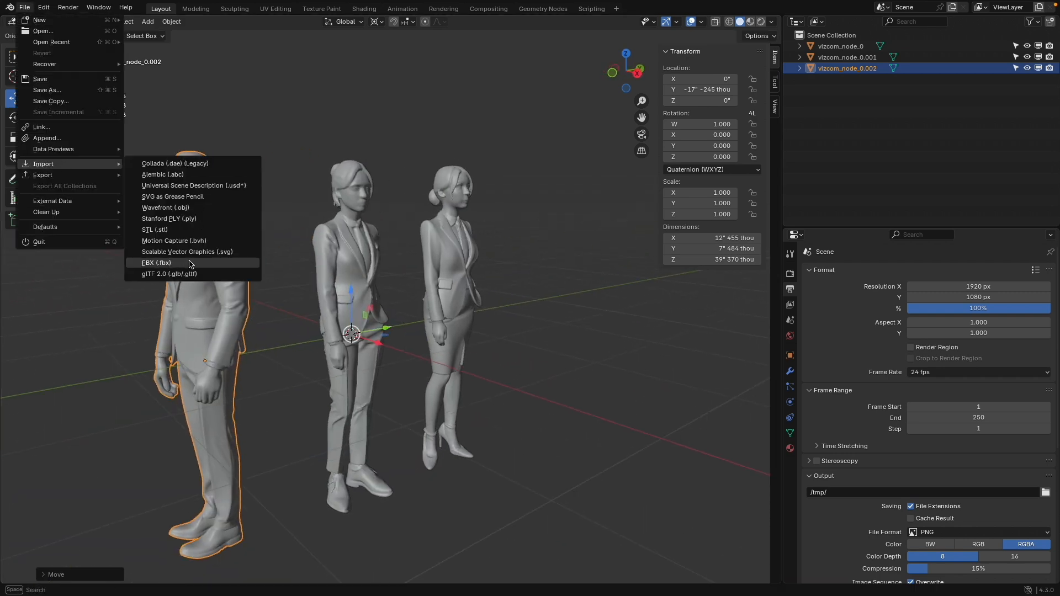
left_click(169, 273)
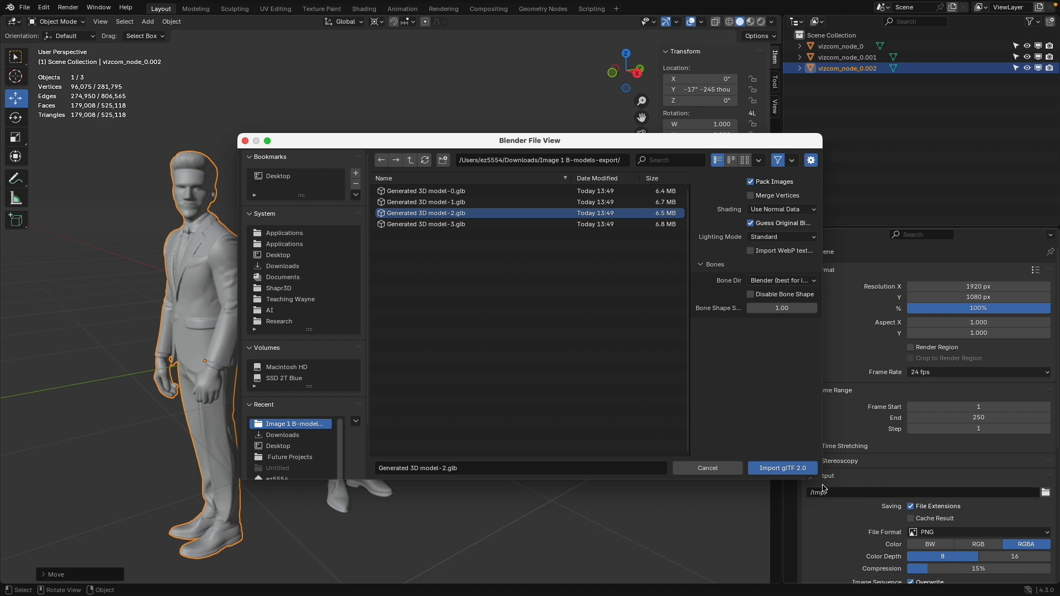
left_click(781, 468)
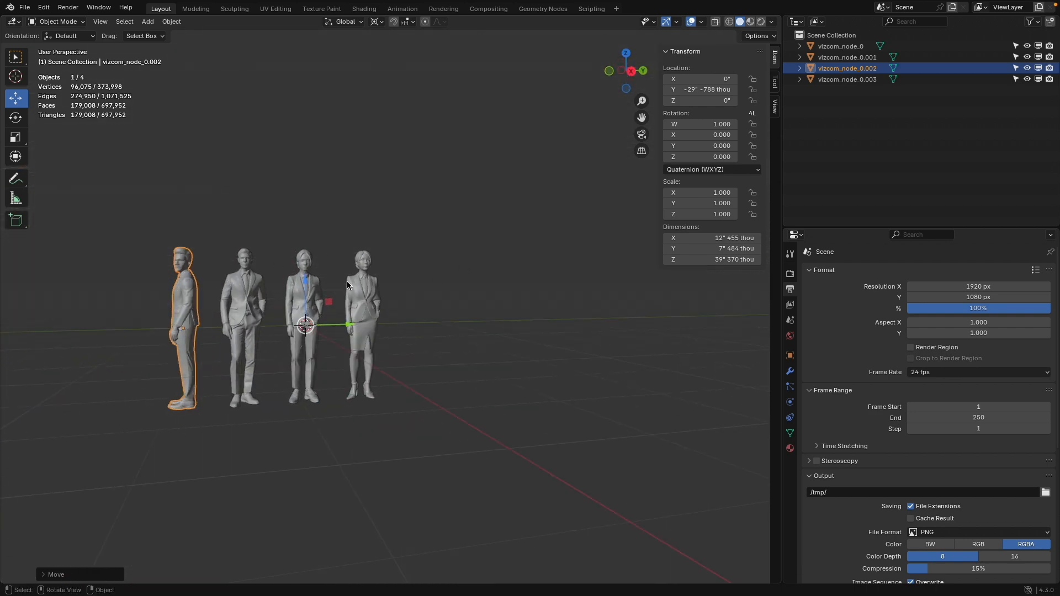
- Select the woman-in-skirt figure and expand the scene's unit settings
left_click(363, 325)
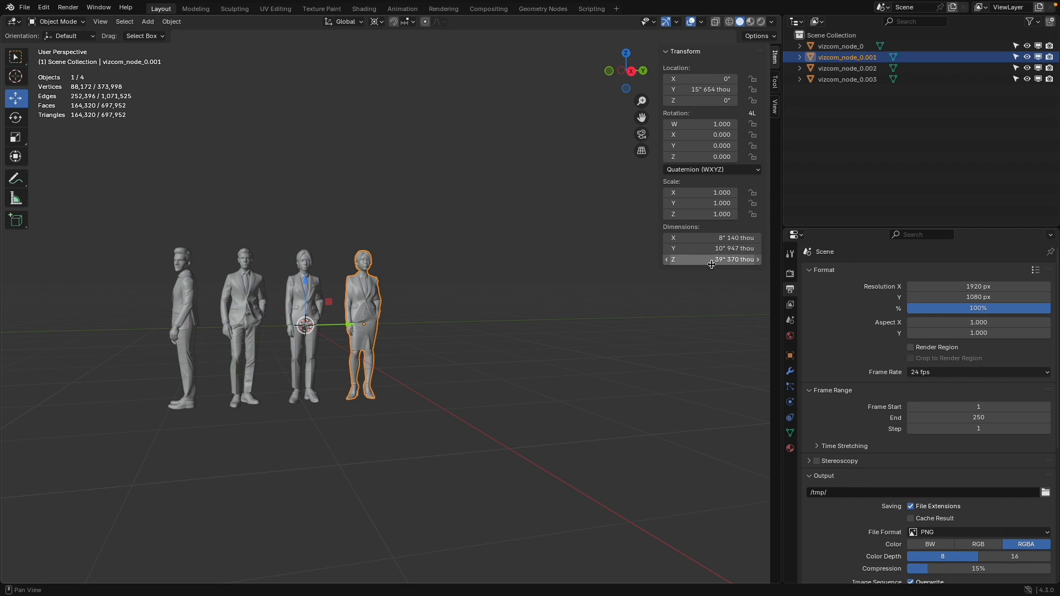
left_click(788, 304)
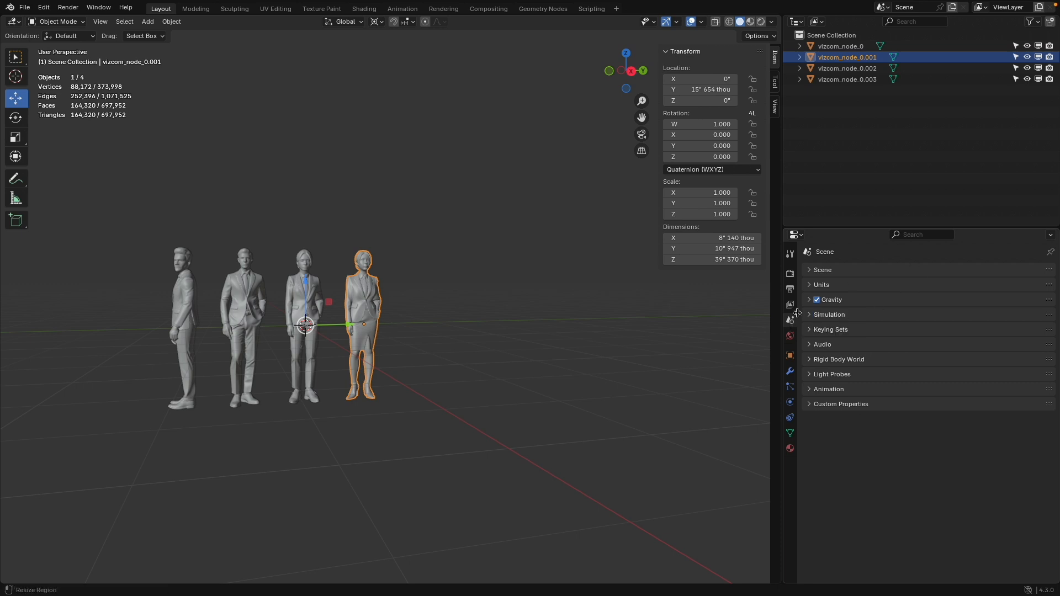
left_click(820, 285)
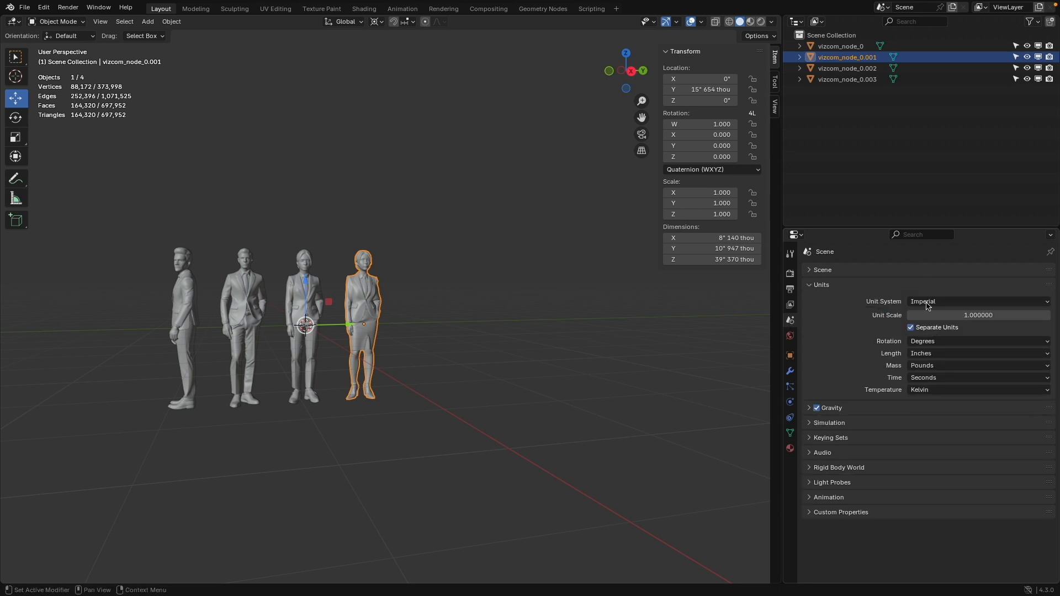
mouse_move(929, 356)
type("72\"")
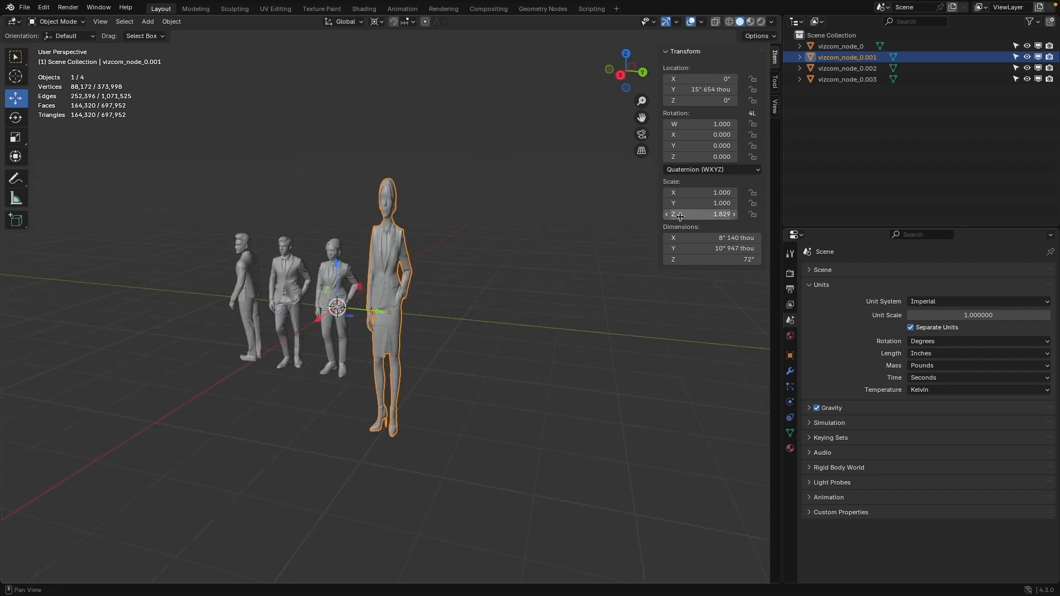
mouse_move(698, 215)
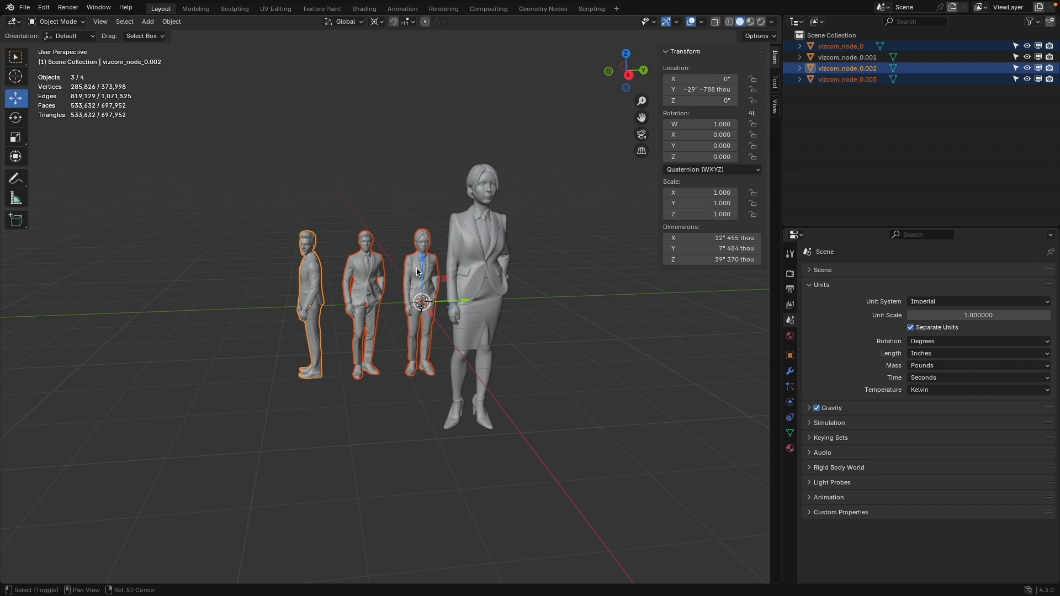
- Copy the enlarged figure's 1.829 scale to all selected figures, each standing 72 inches tall
left_click(486, 236)
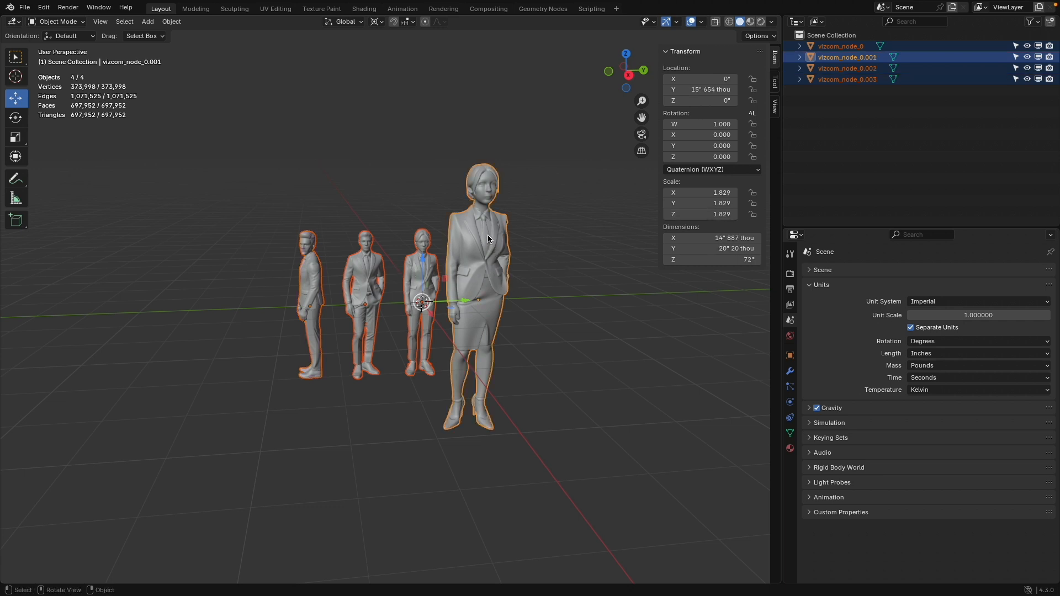
mouse_move(700, 203)
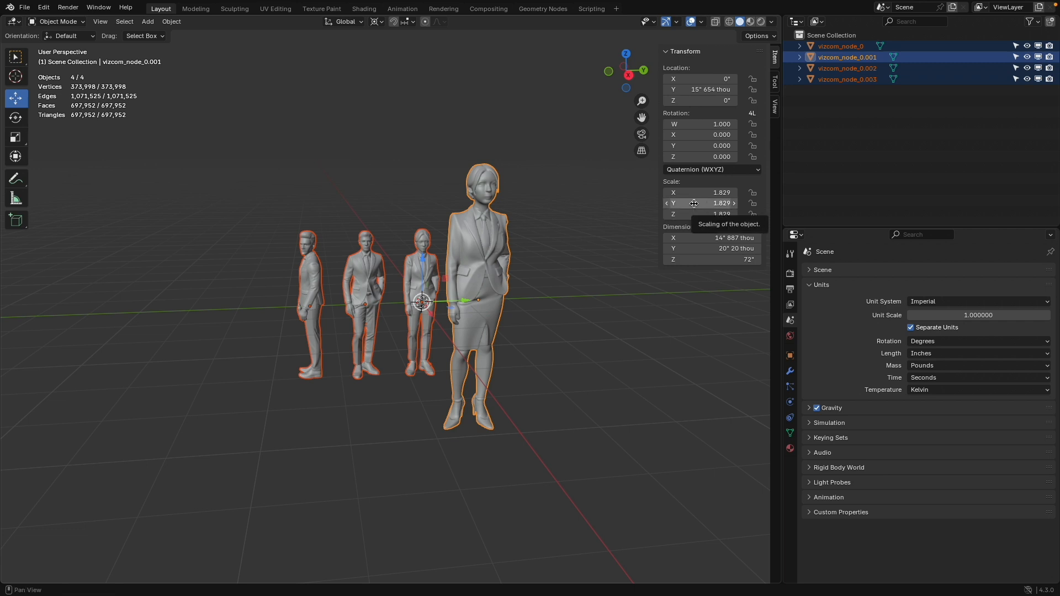
right_click(694, 203)
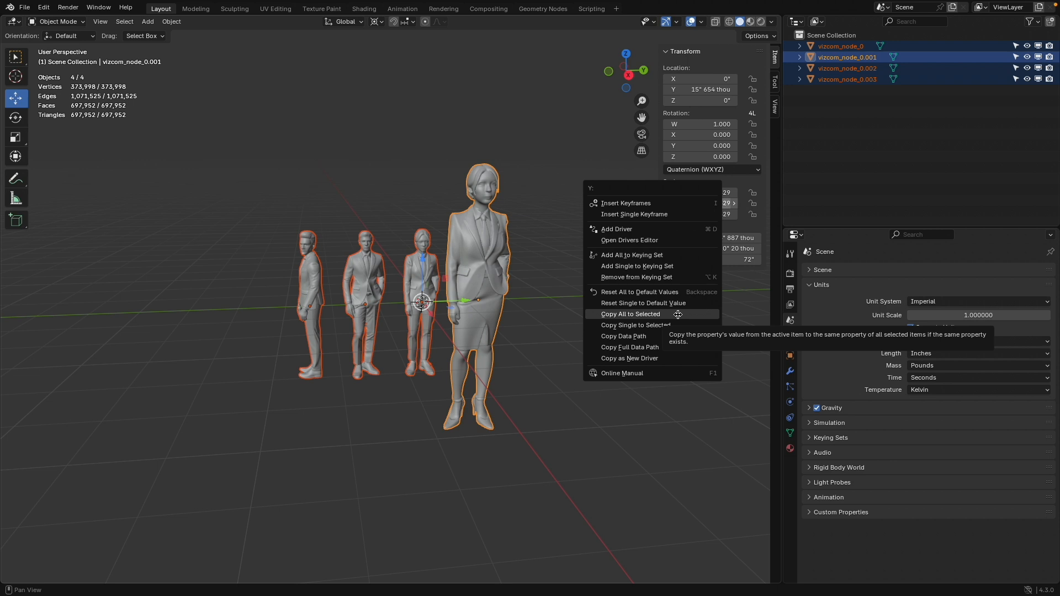
left_click(628, 313)
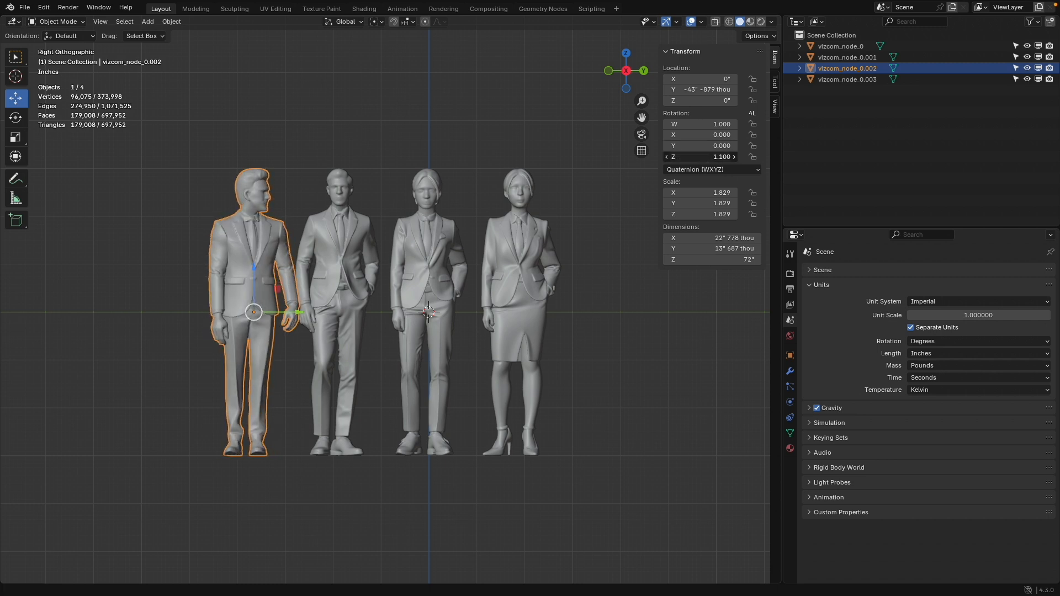
left_click(700, 156)
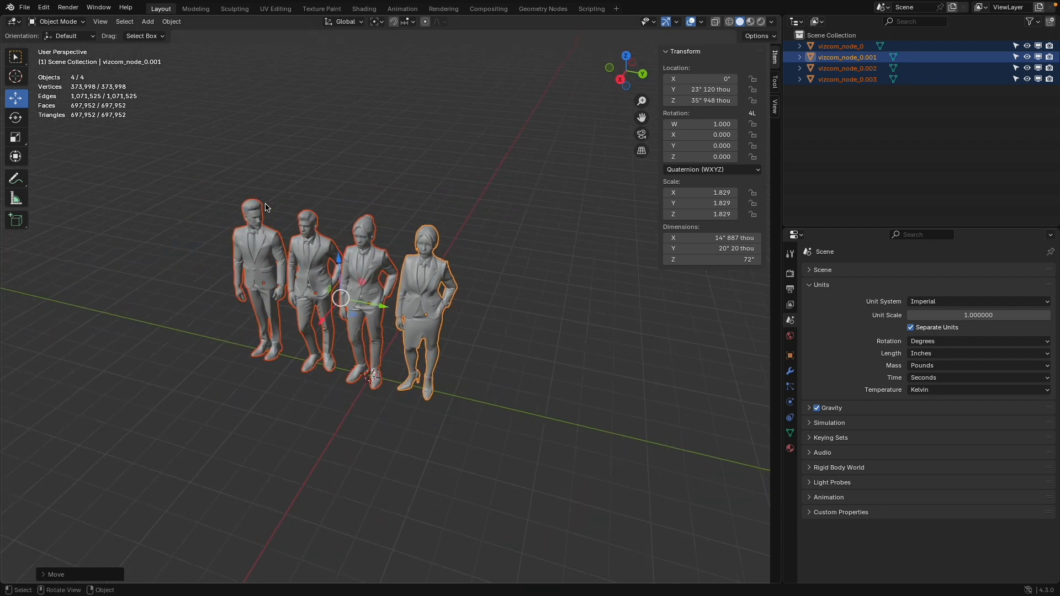
- Apply the scale so it reads 1.000 at 72-inch height, and show the figures' material settings
left_click(171, 21)
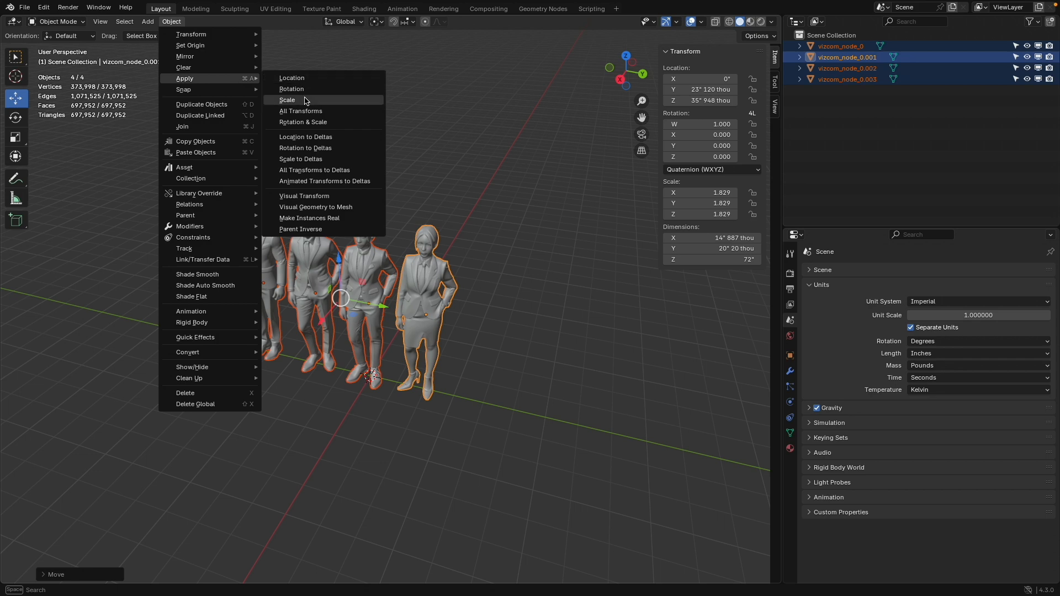
left_click(287, 100)
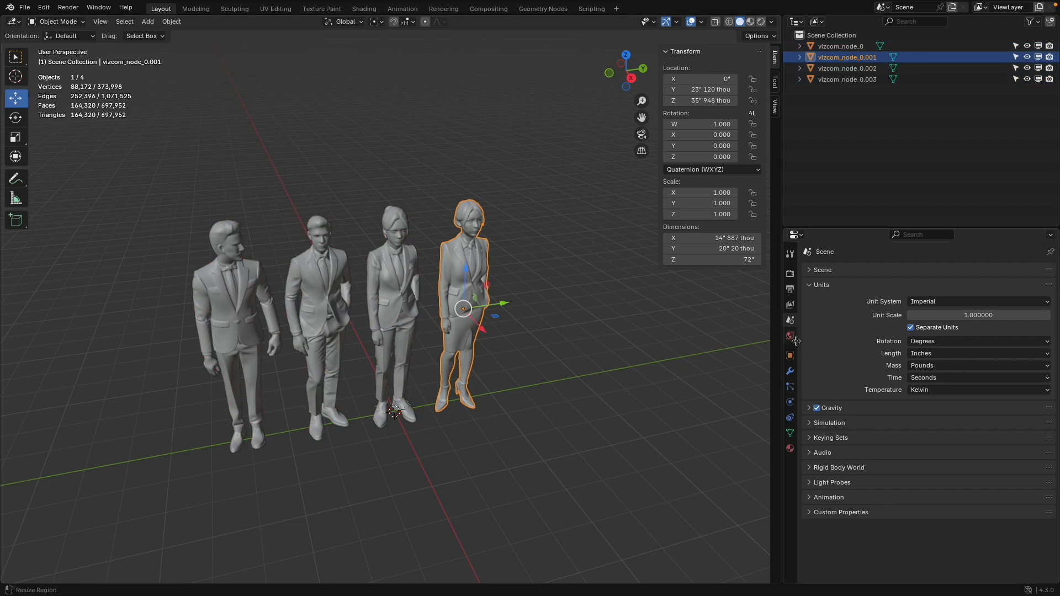
left_click(788, 447)
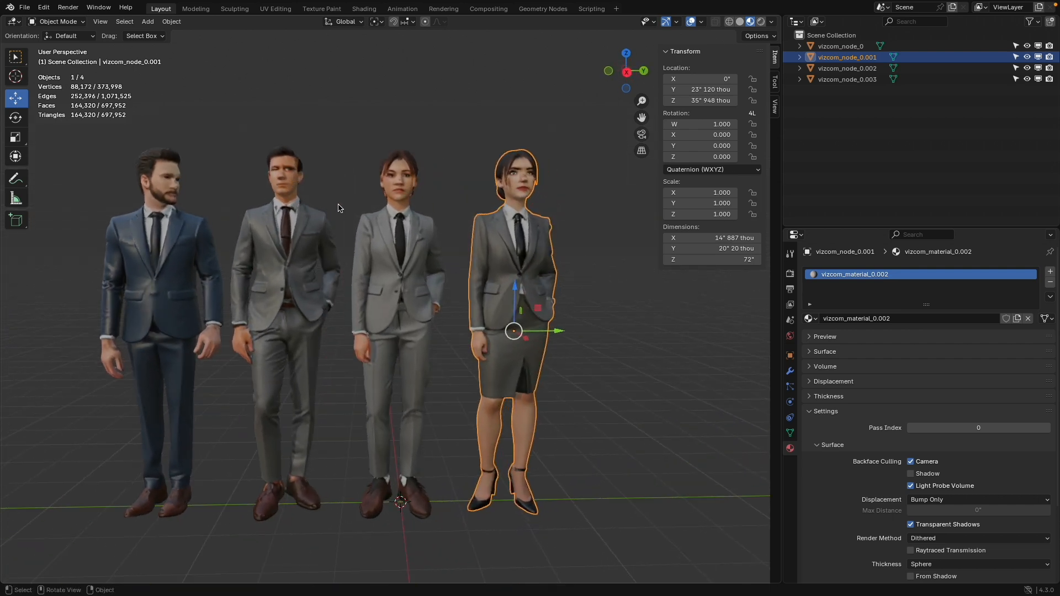
scroll("down", 3)
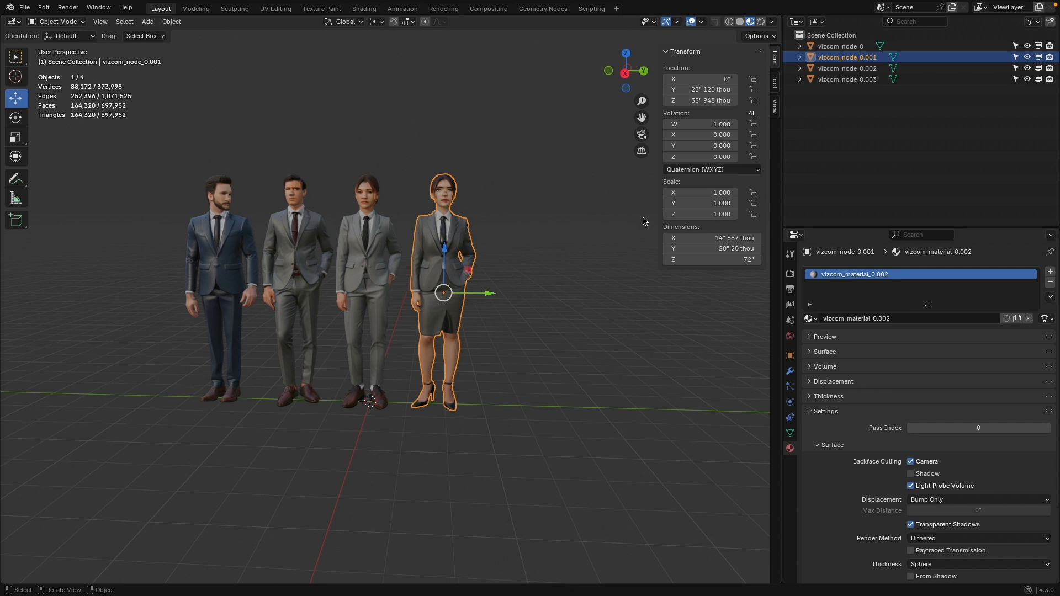
mouse_move(23, 9)
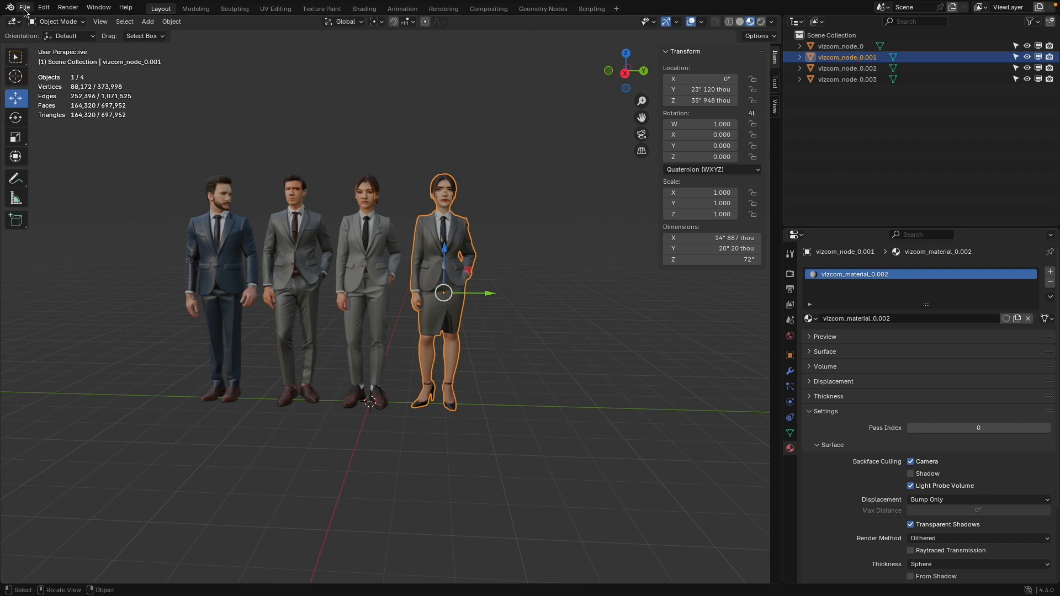
- Export only the selected woman figure as an STL file with Selection Only enabled
left_click(24, 8)
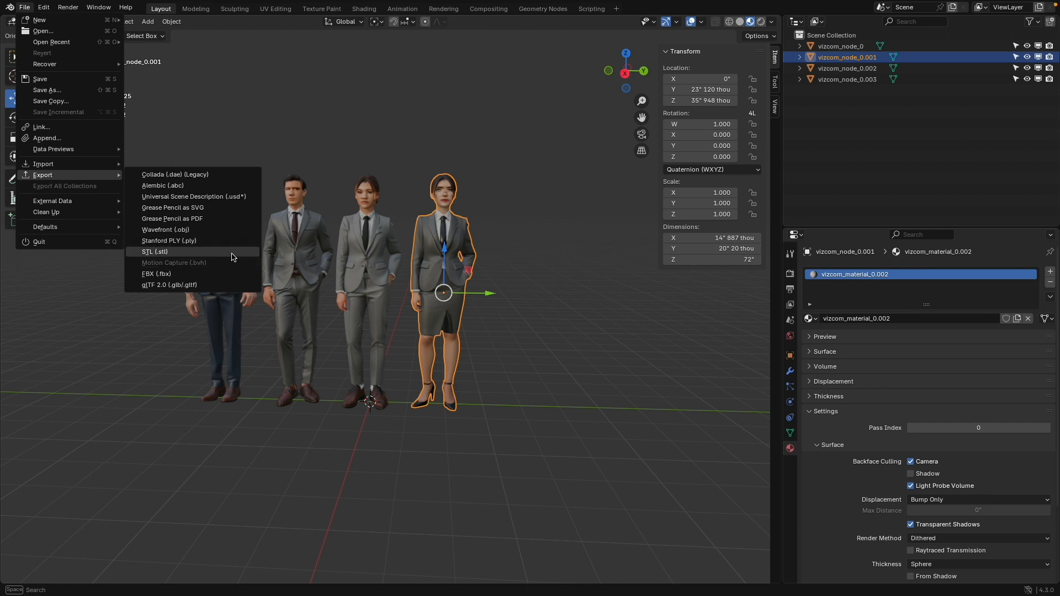
left_click(156, 252)
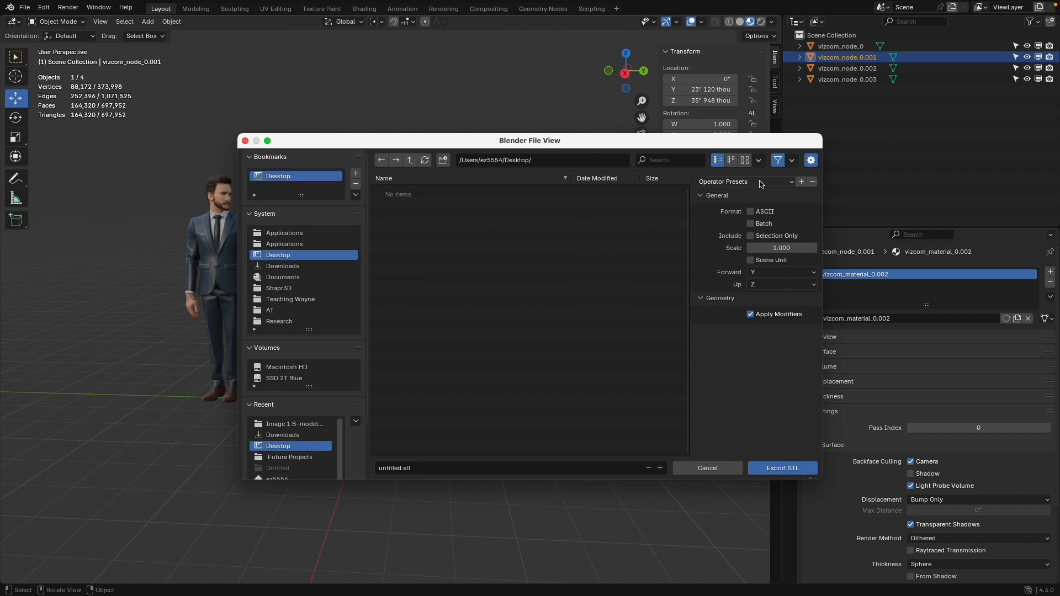
left_click(751, 235)
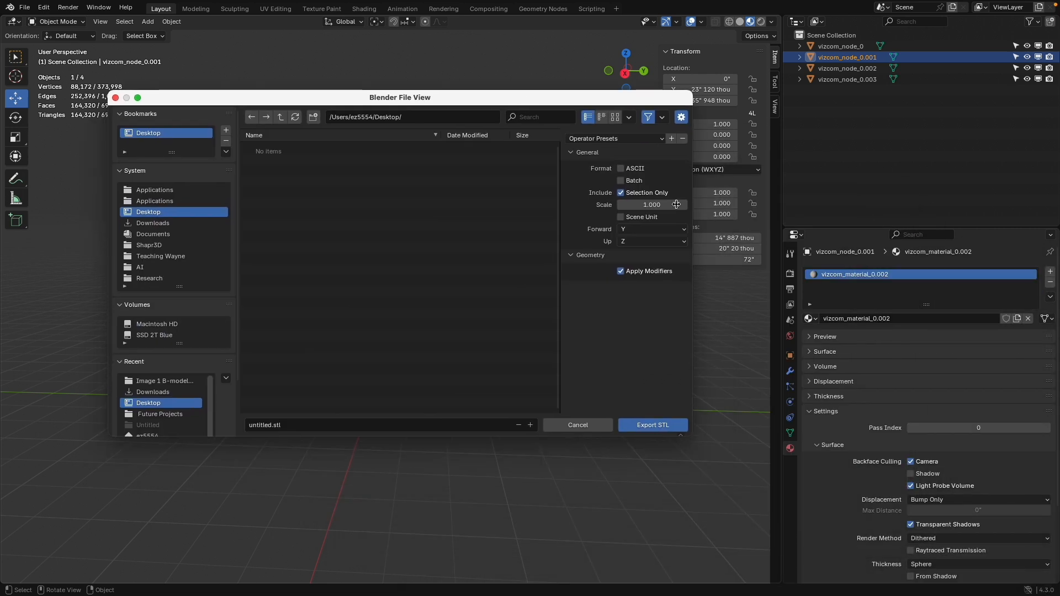
mouse_move(628, 242)
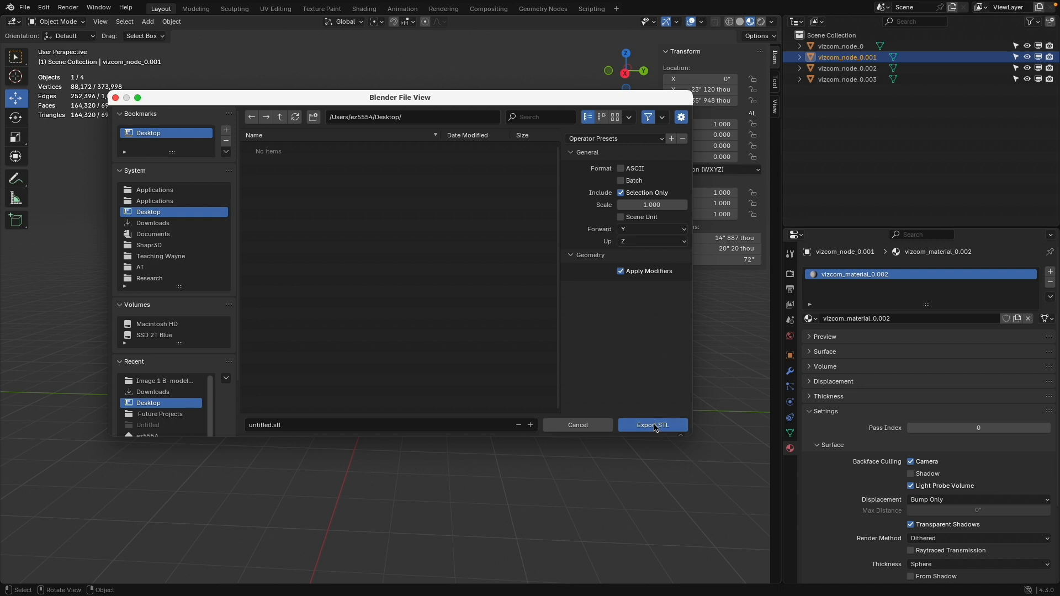
left_click(652, 424)
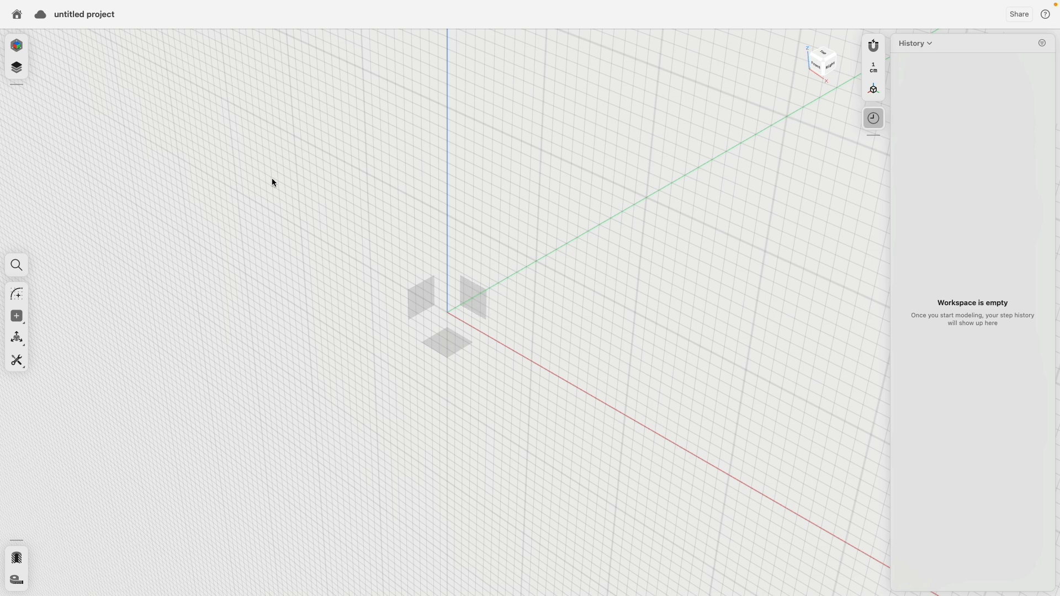
mouse_move(64, 174)
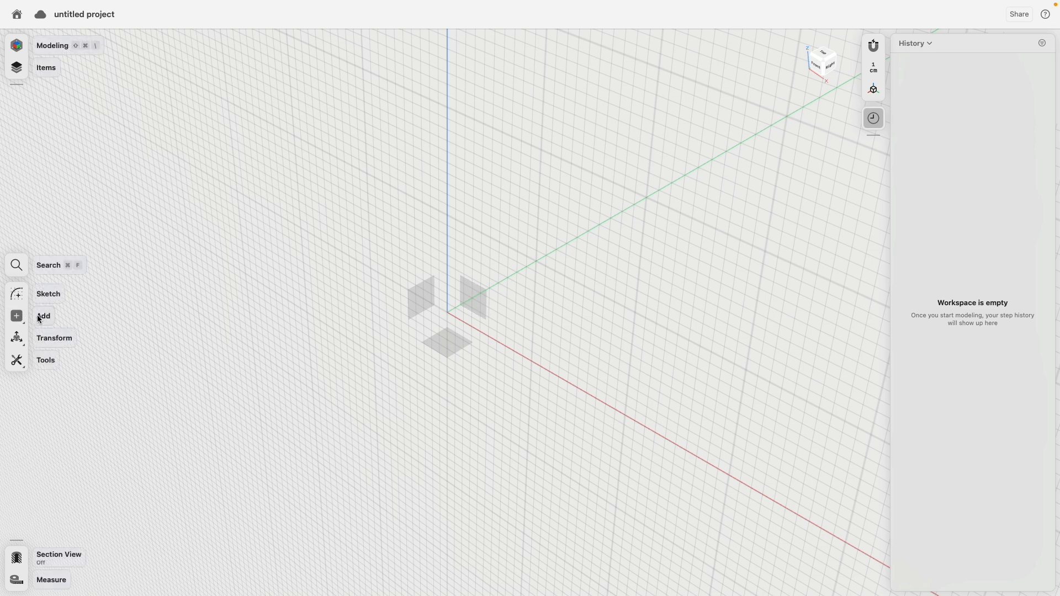
- Add untitled.stl from the Desktop into the project with model unit set to metres
left_click(17, 316)
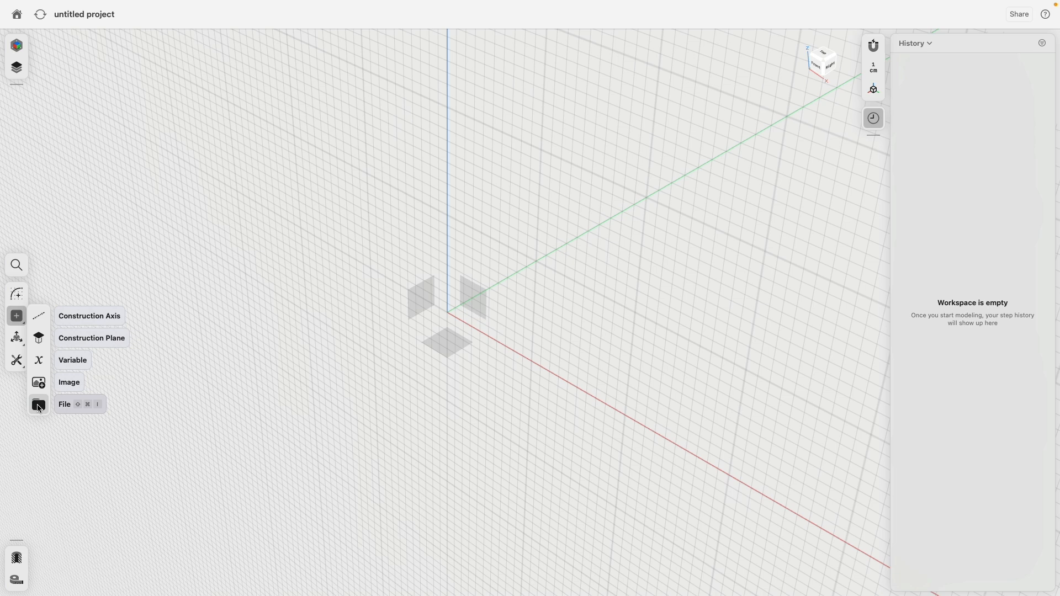
left_click(65, 404)
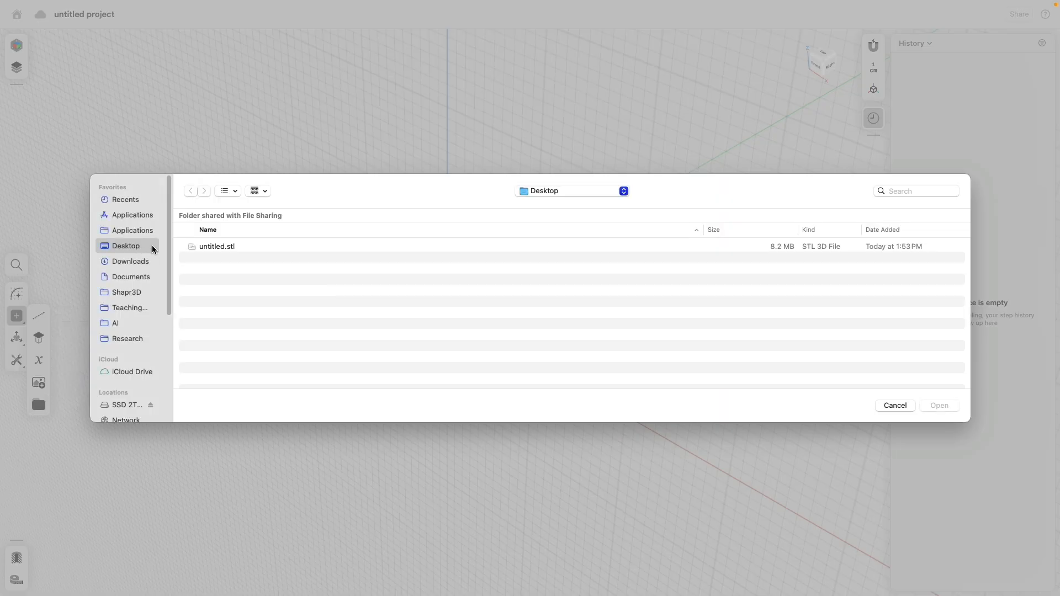
left_click(218, 246)
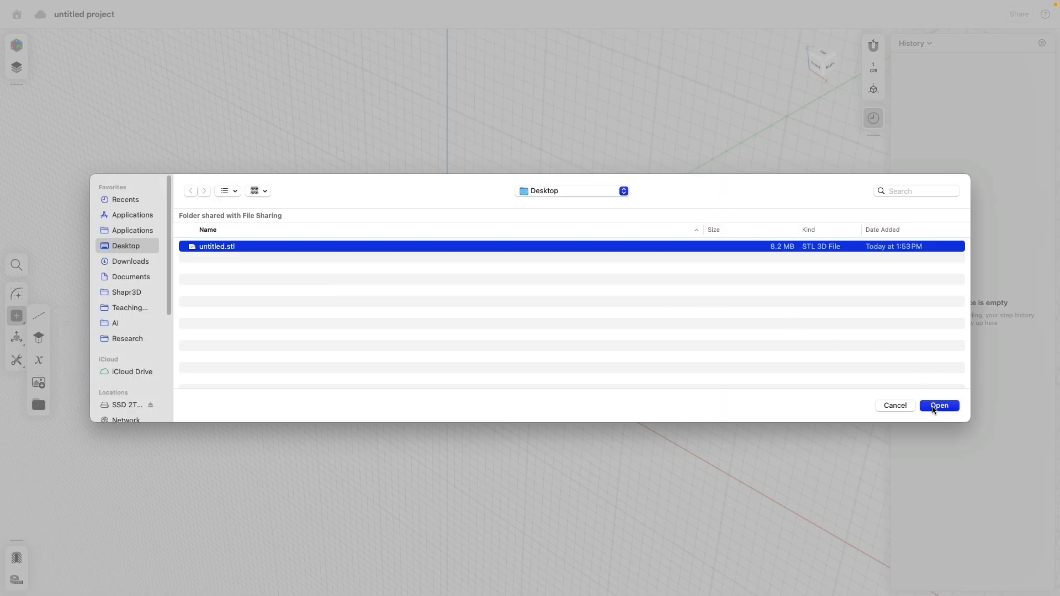
left_click(938, 405)
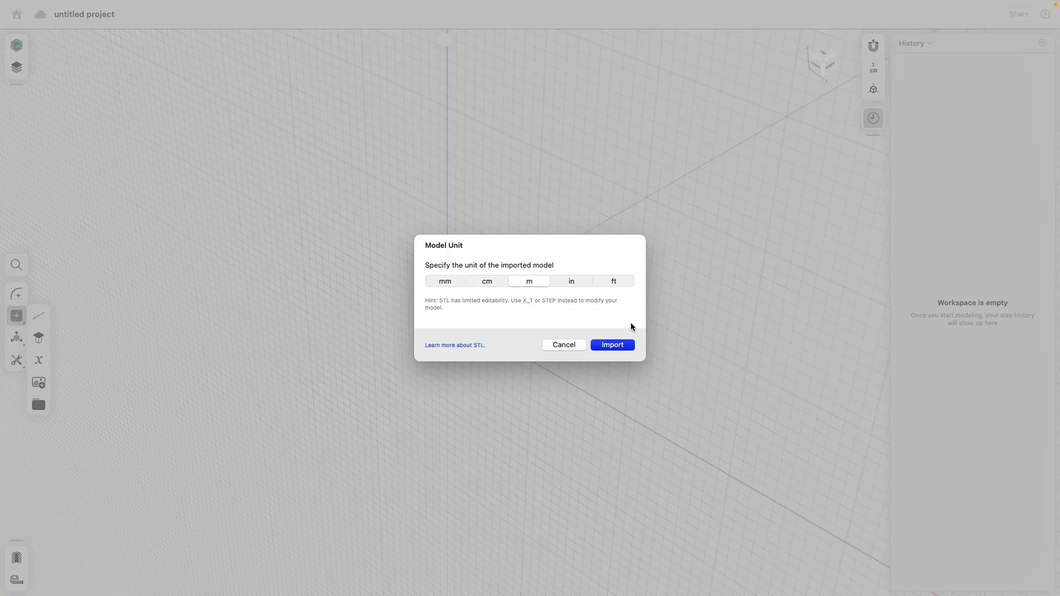
mouse_move(445, 333)
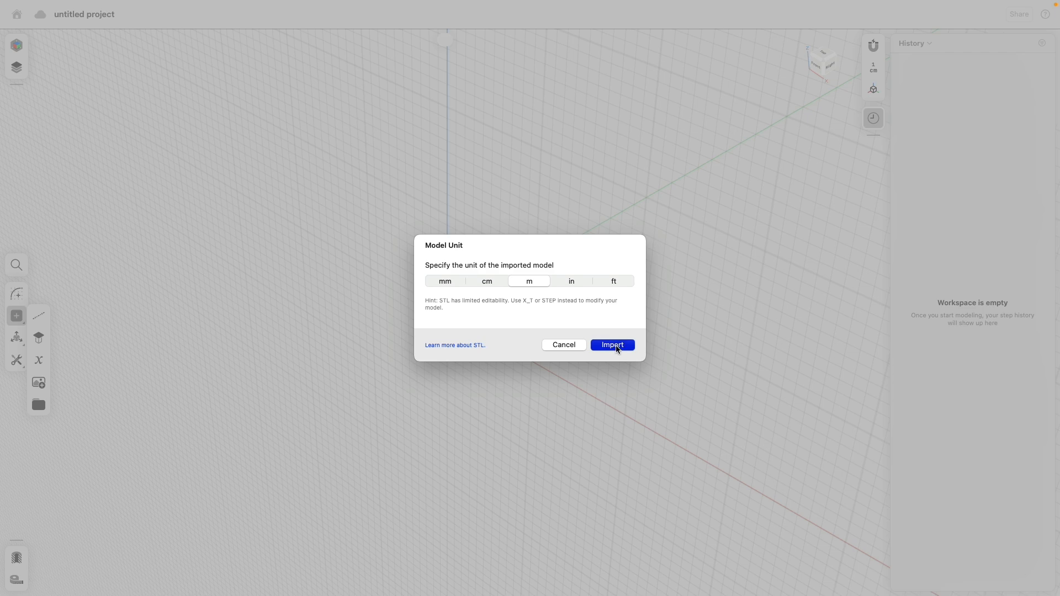
left_click(610, 345)
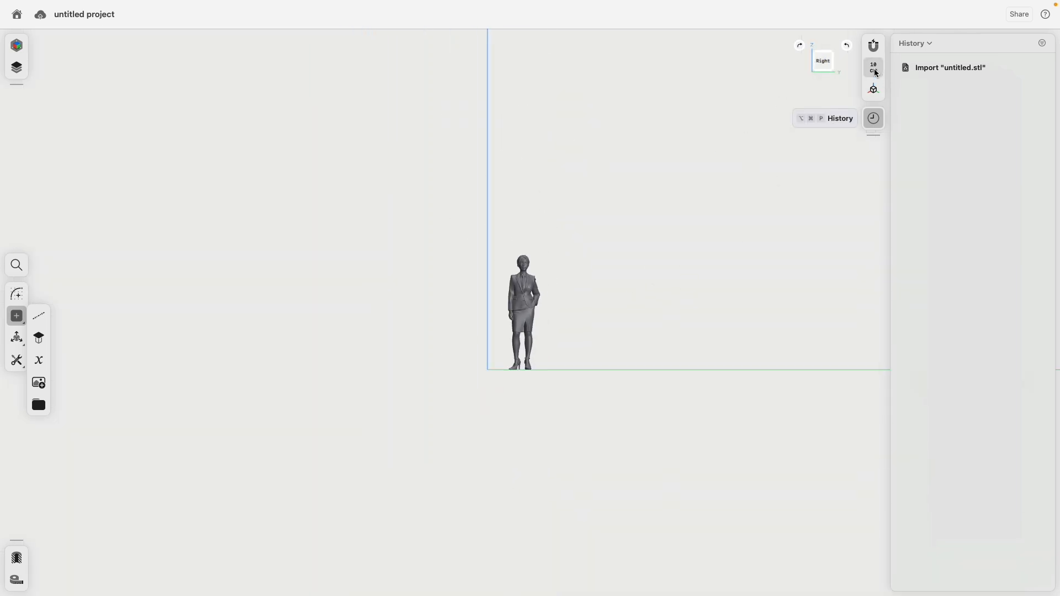
- Switch the workspace units to Foot, briefly entering and leaving Sketch mode
left_click(872, 67)
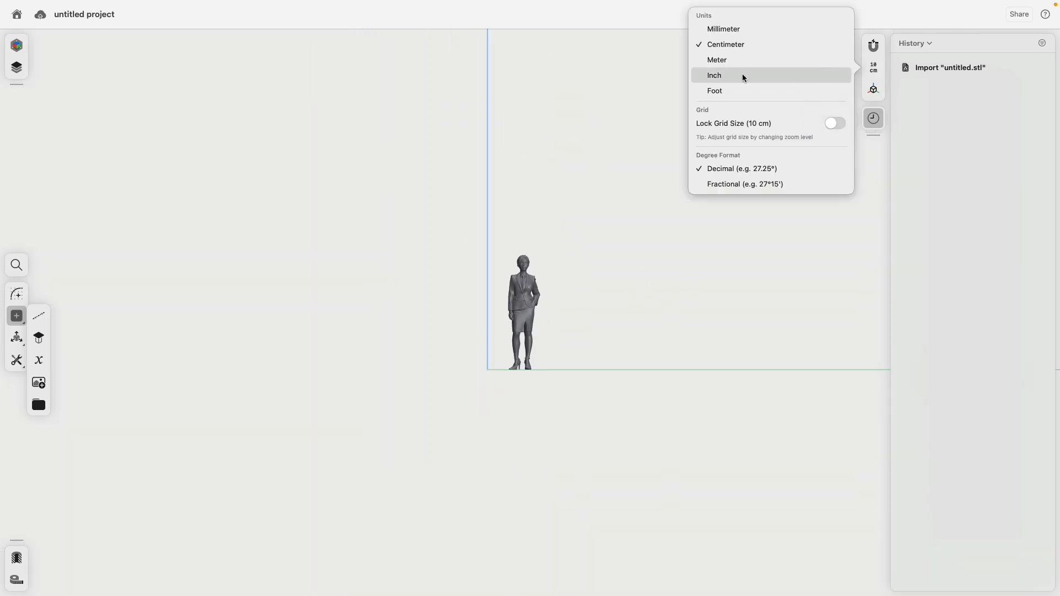
mouse_move(737, 90)
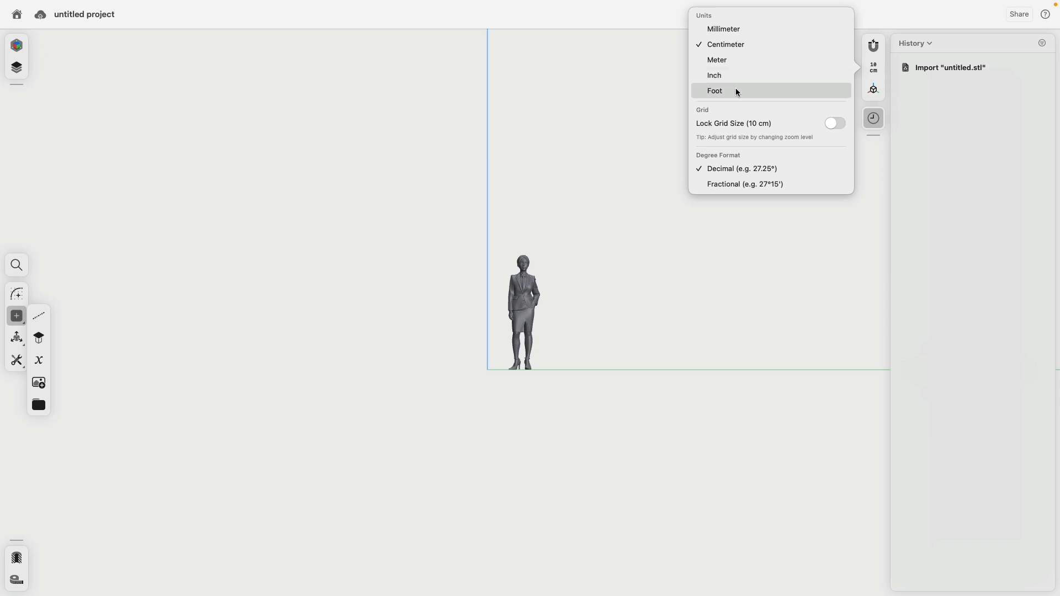
left_click(714, 91)
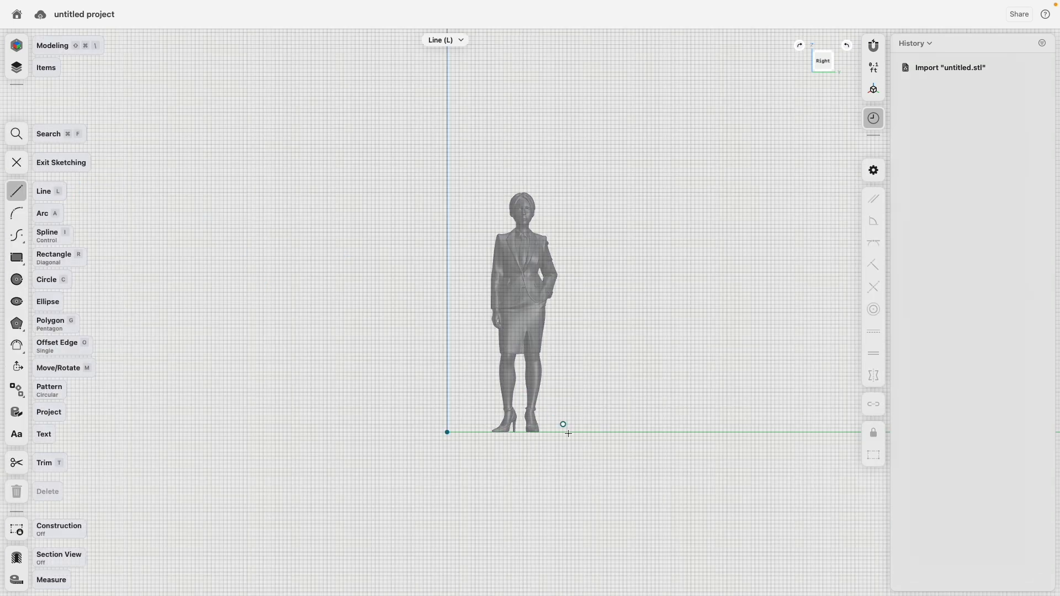
left_click(559, 200)
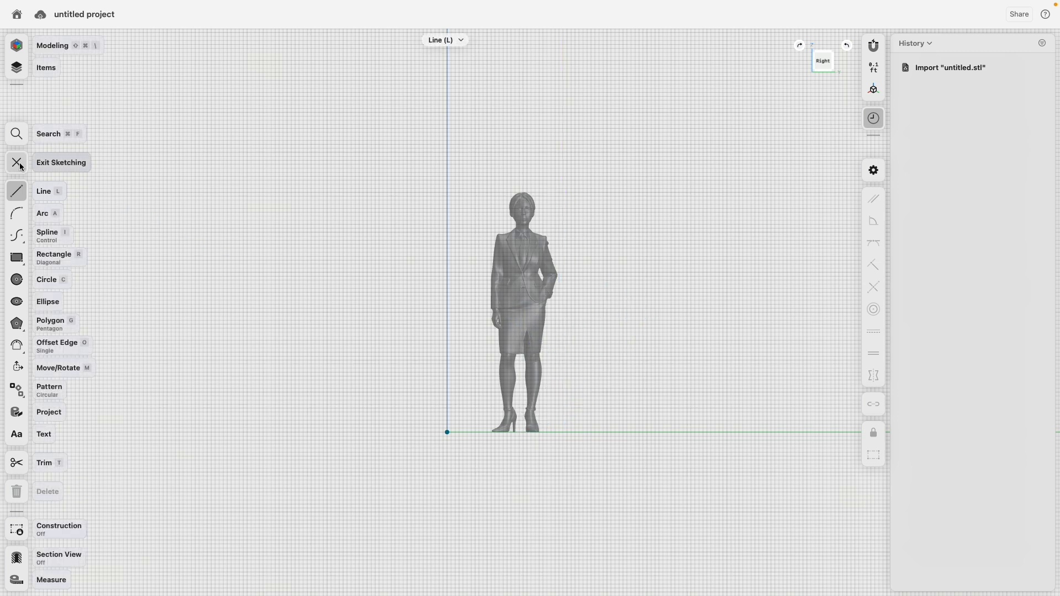
left_click(19, 163)
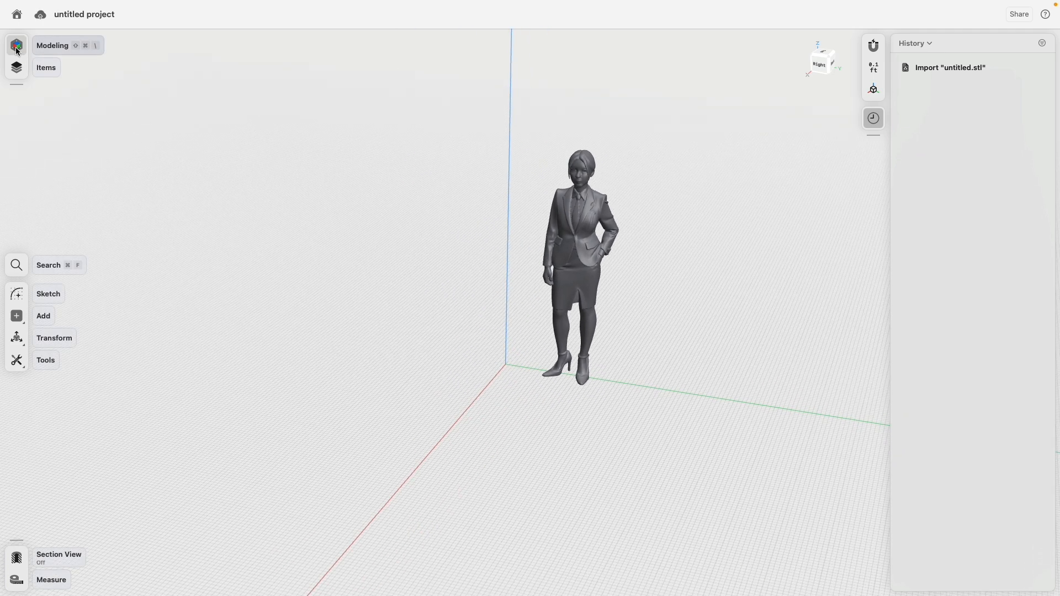
left_click(16, 45)
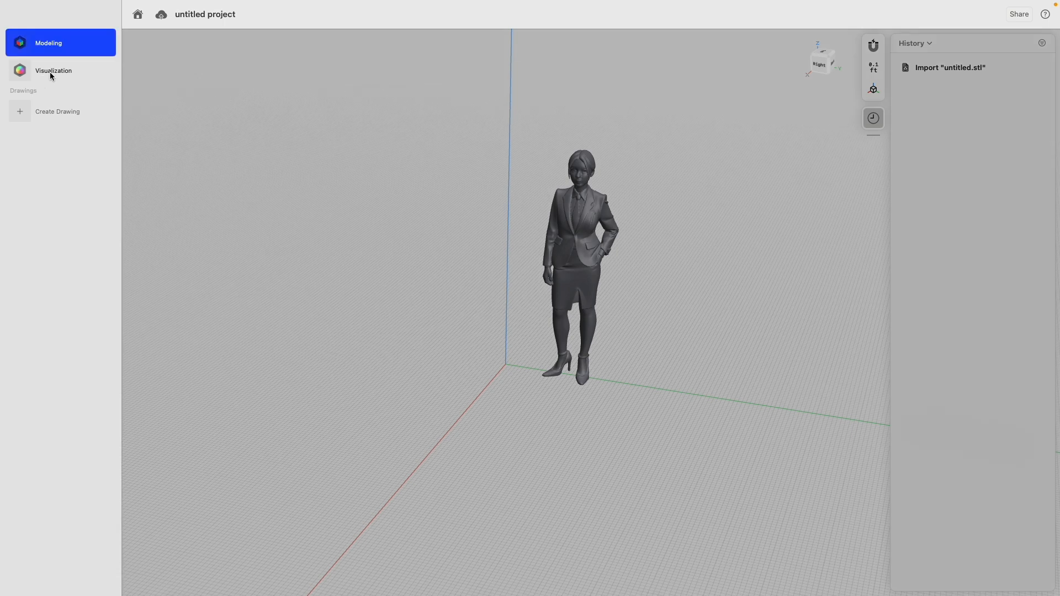
left_click(53, 70)
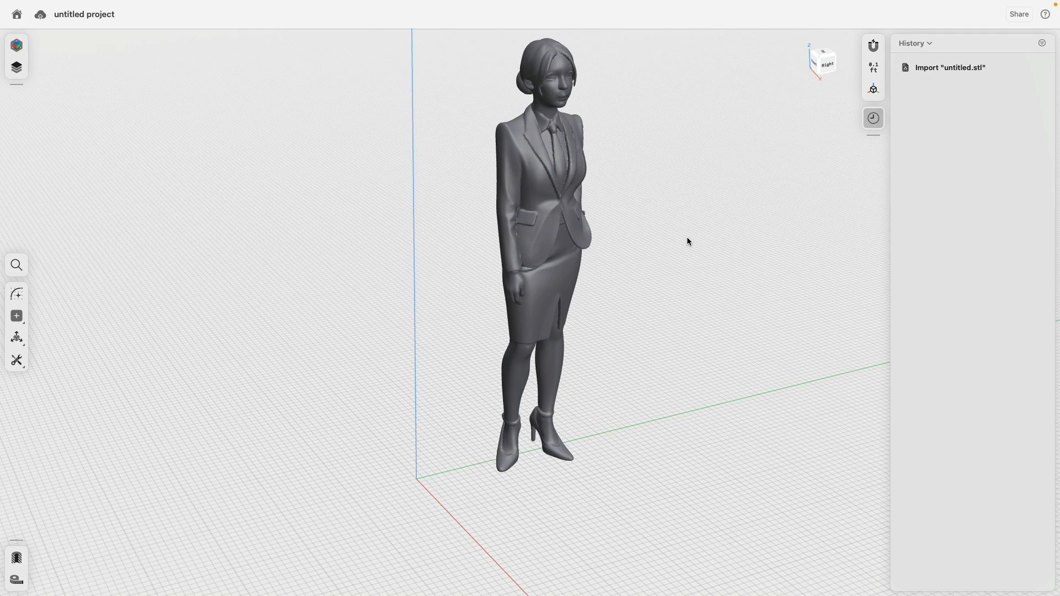
mouse_move(781, 179)
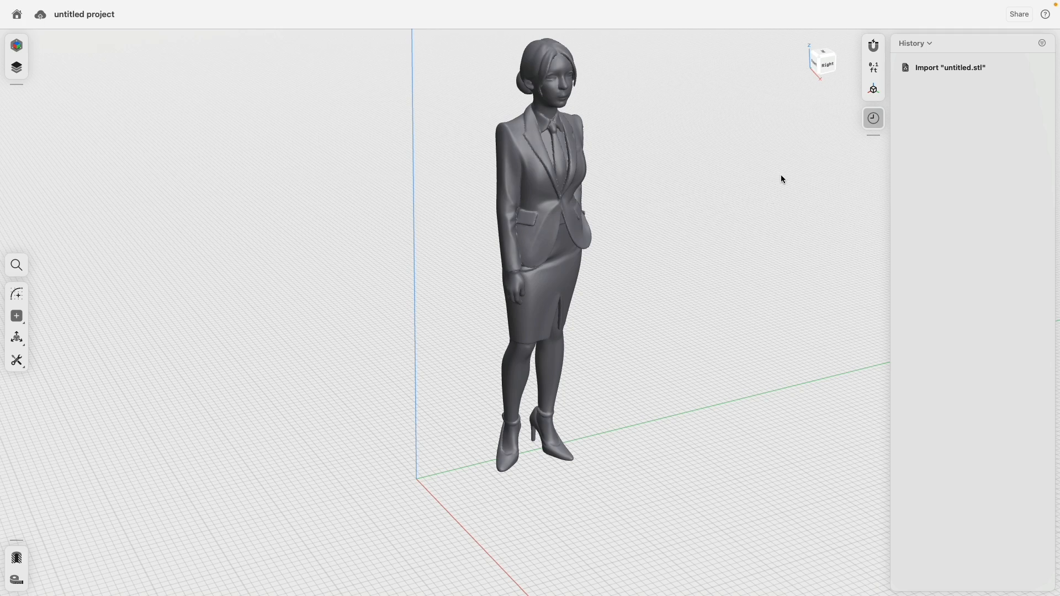
left_click(825, 66)
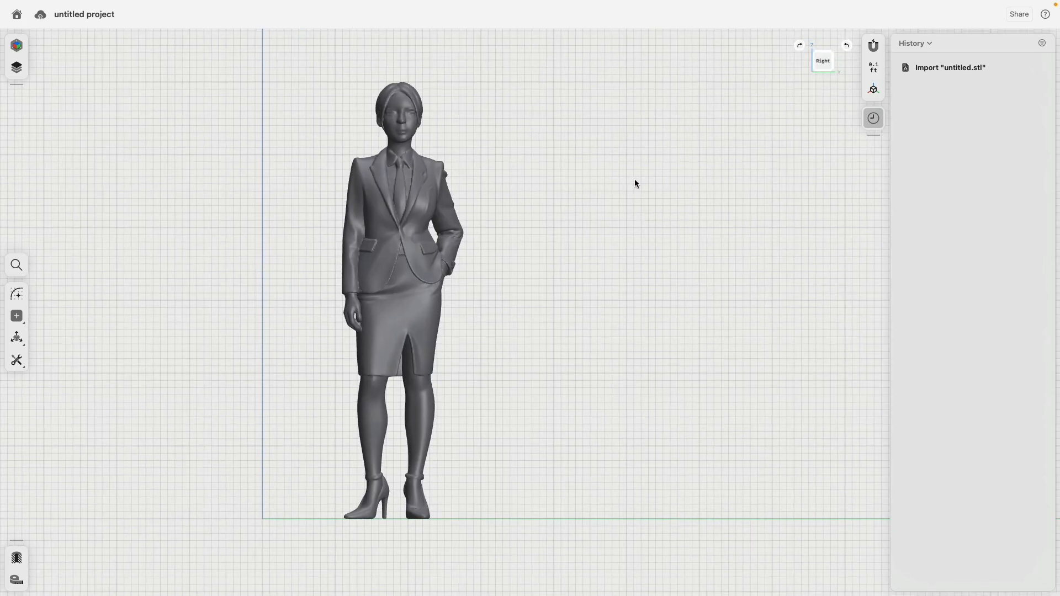